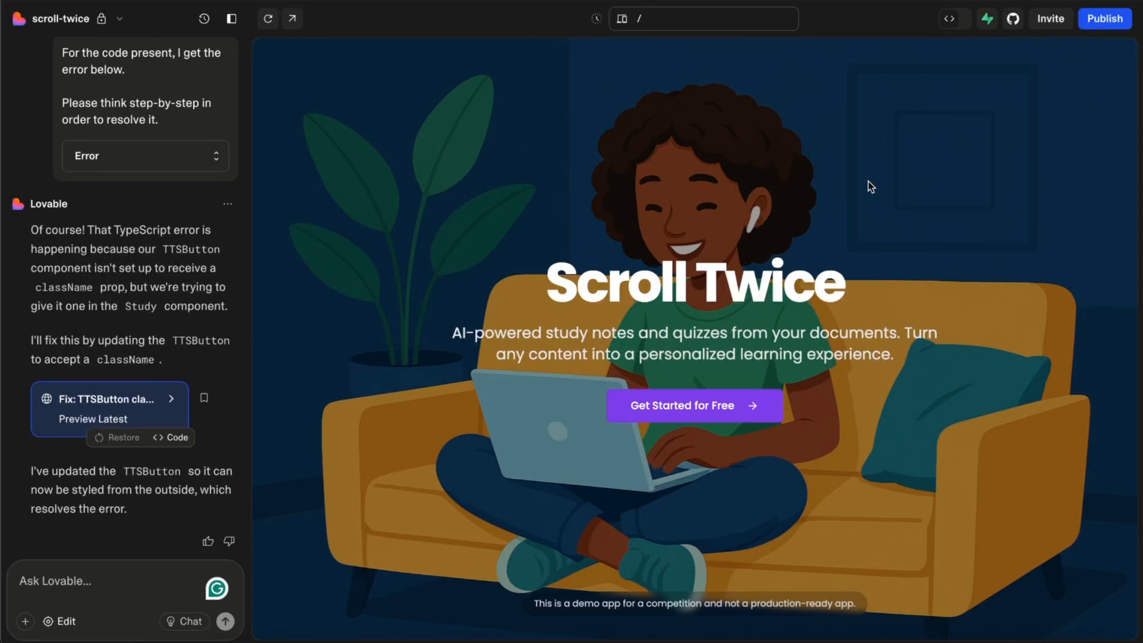
mouse_move(828, 214)
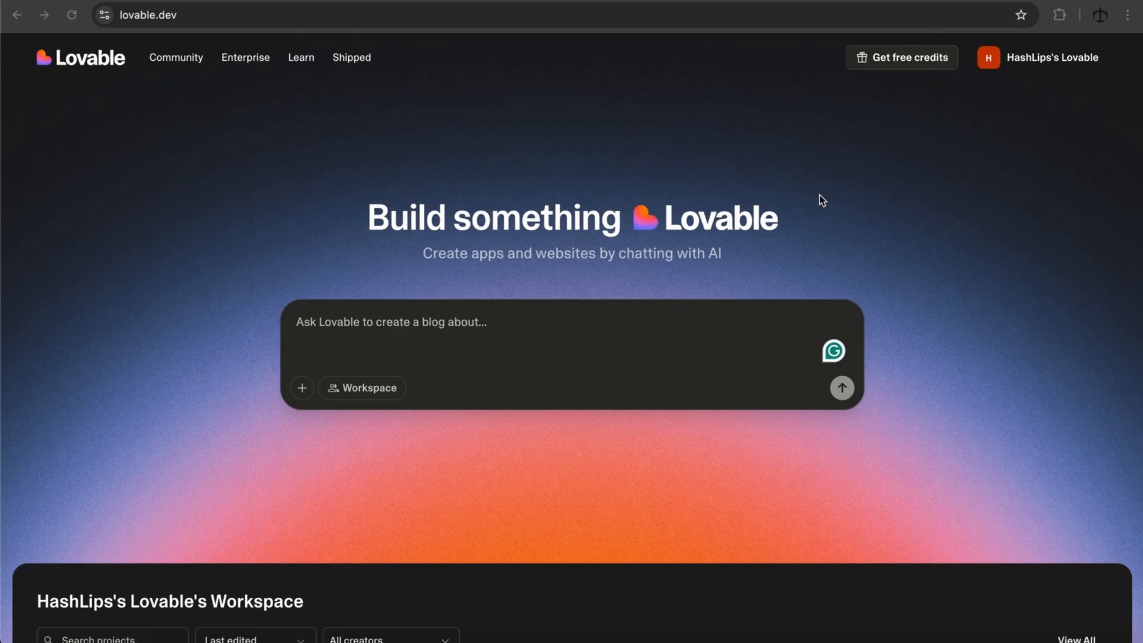
type("create a portfolio website for m")
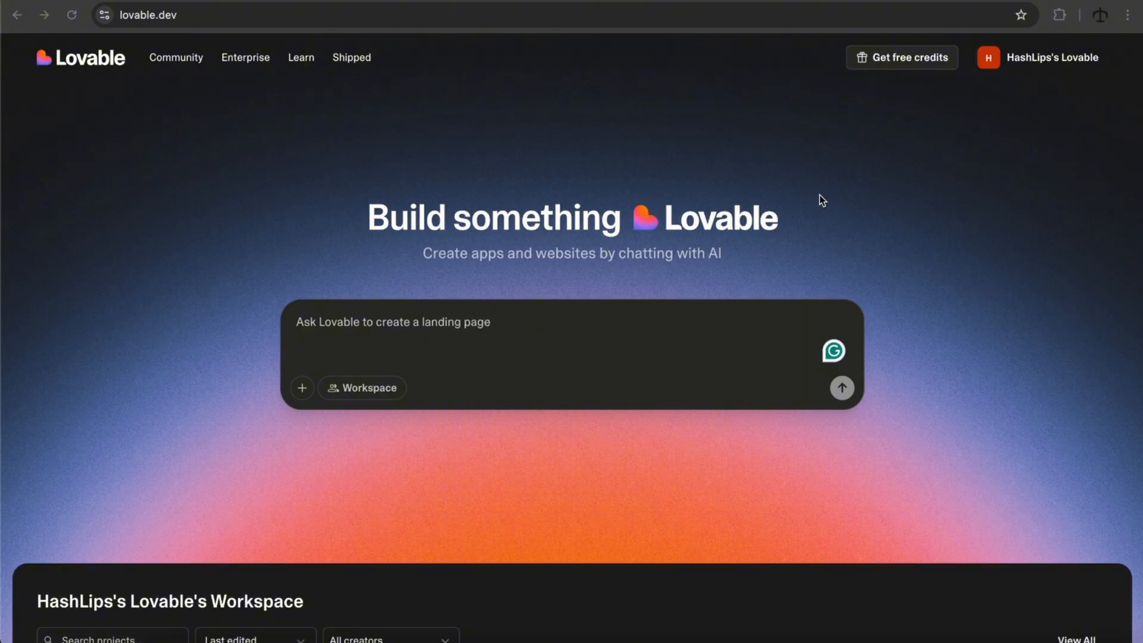
type("for")
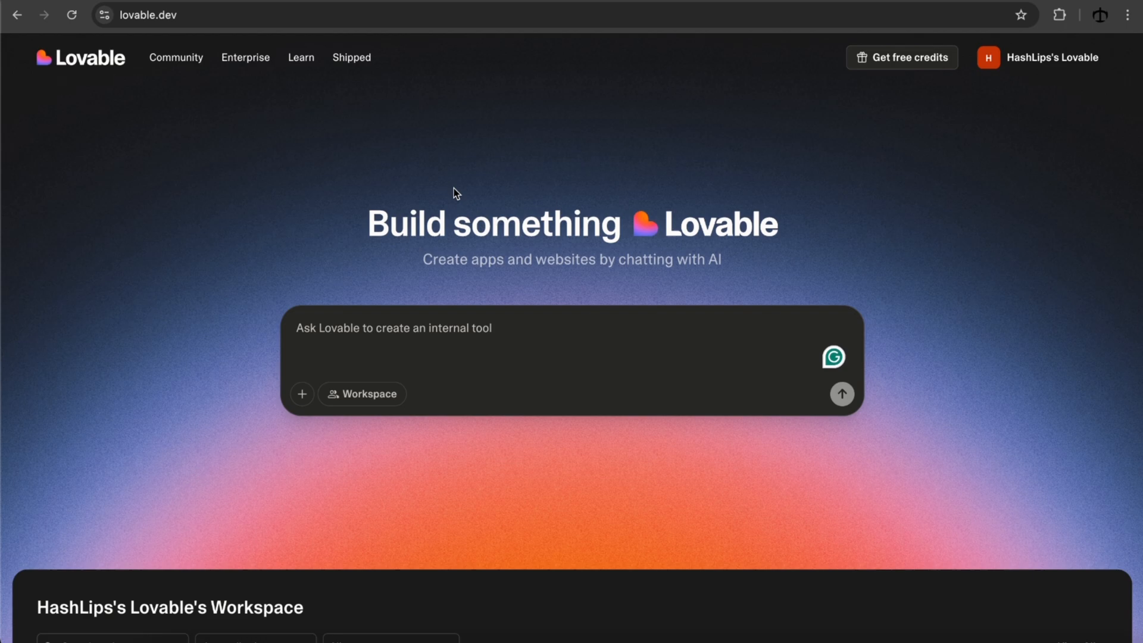
mouse_move(468, 175)
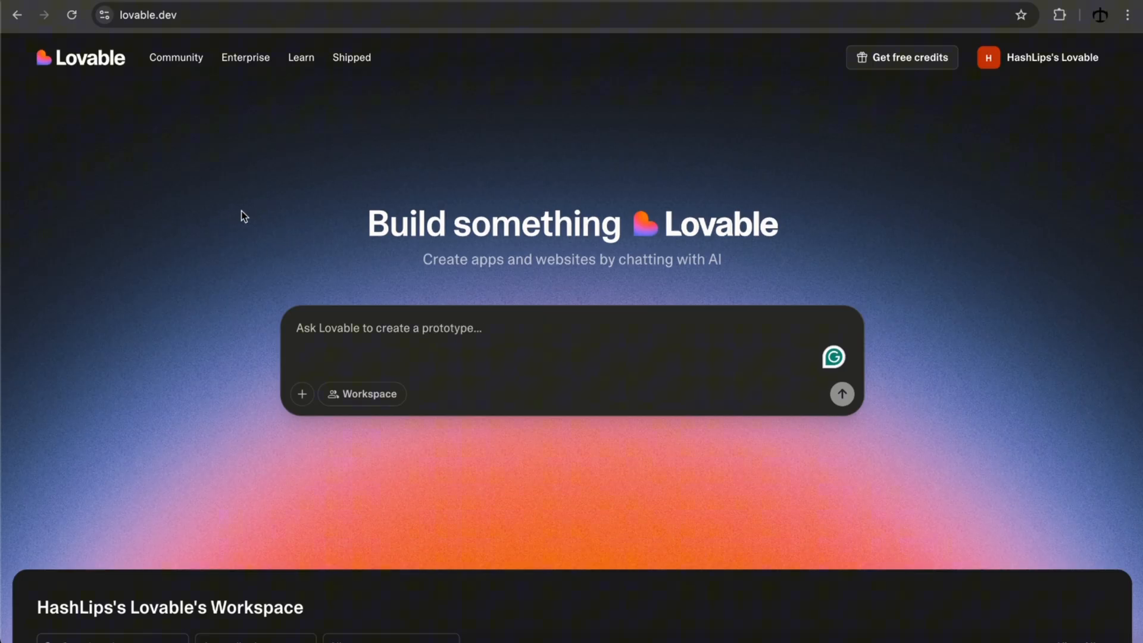
Step: Scroll the home page through the community templates to find the scroll-twice project
scroll("down", 3)
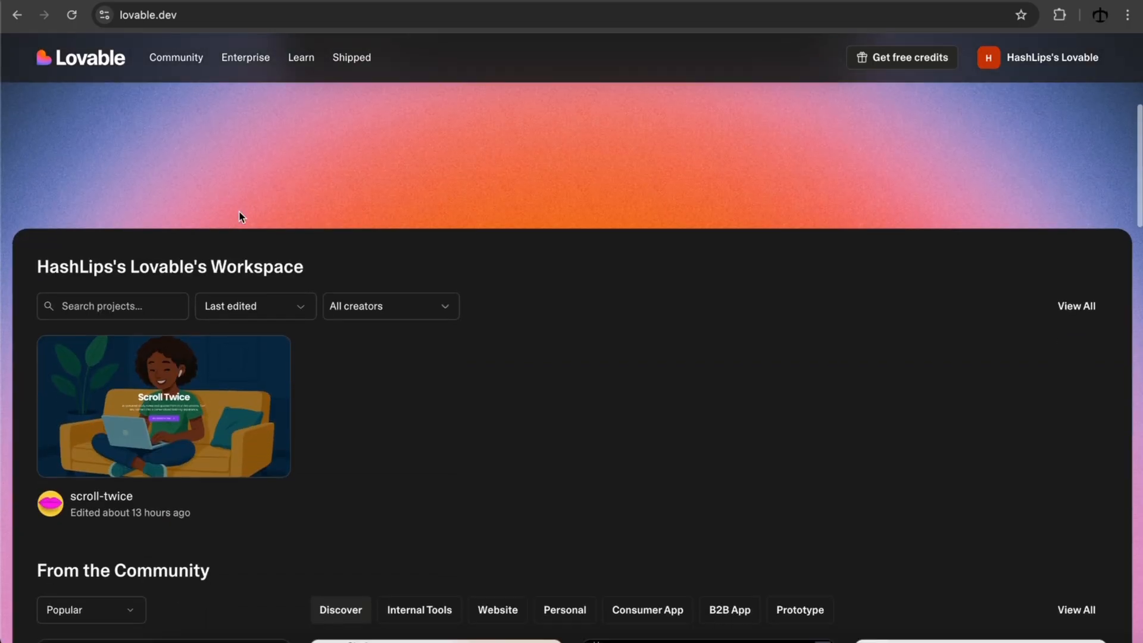
scroll("down", 3)
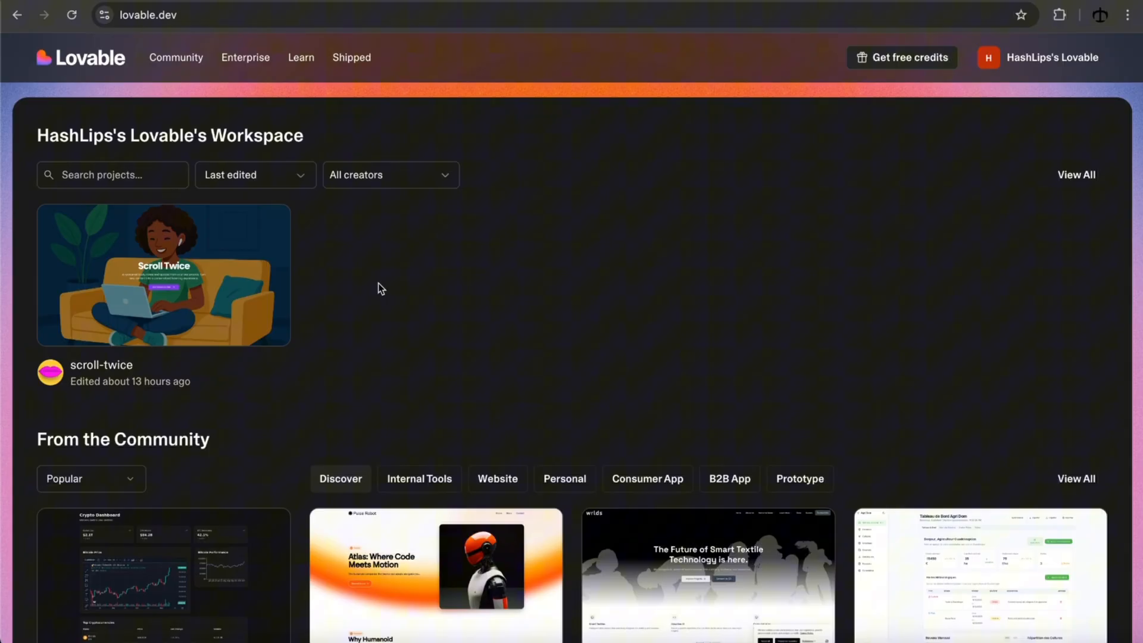
scroll("down", 3)
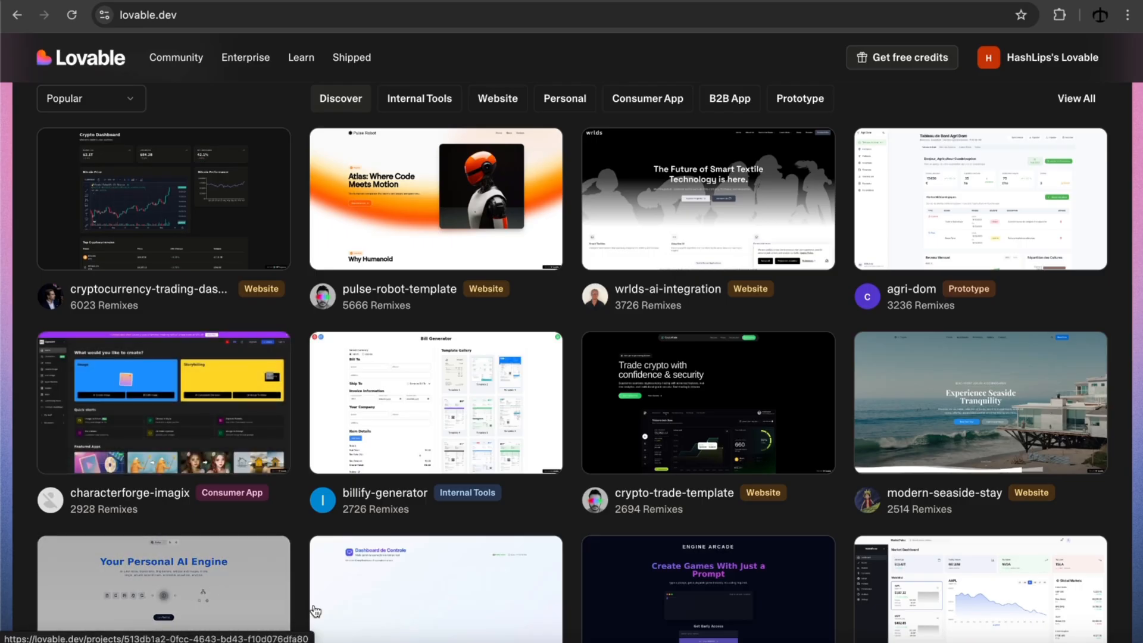
mouse_move(677, 404)
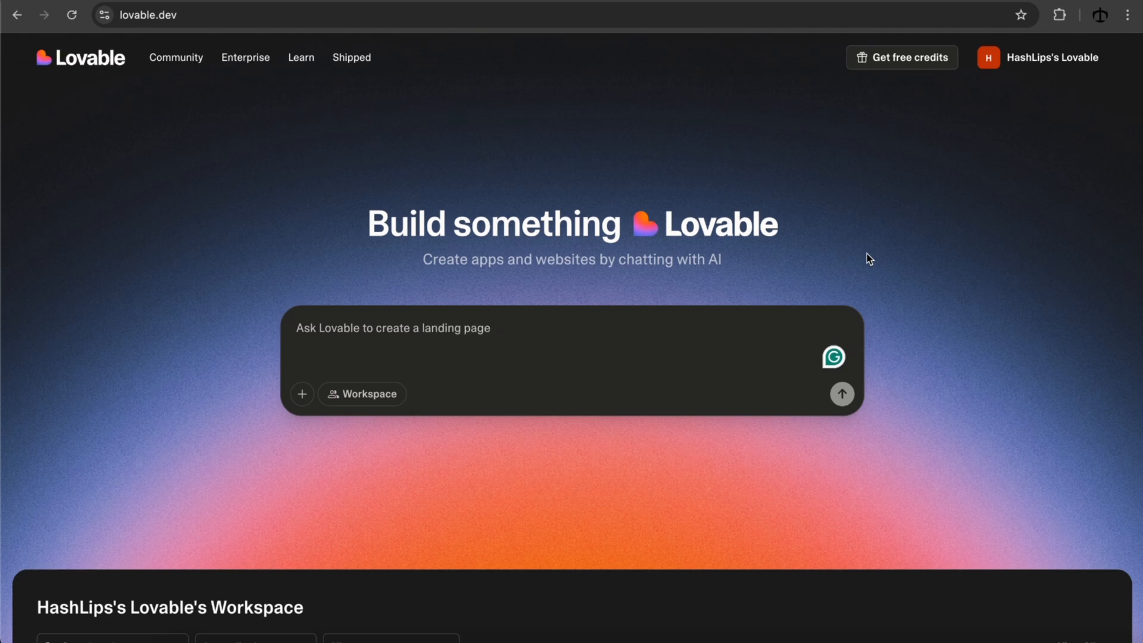
type("for m")
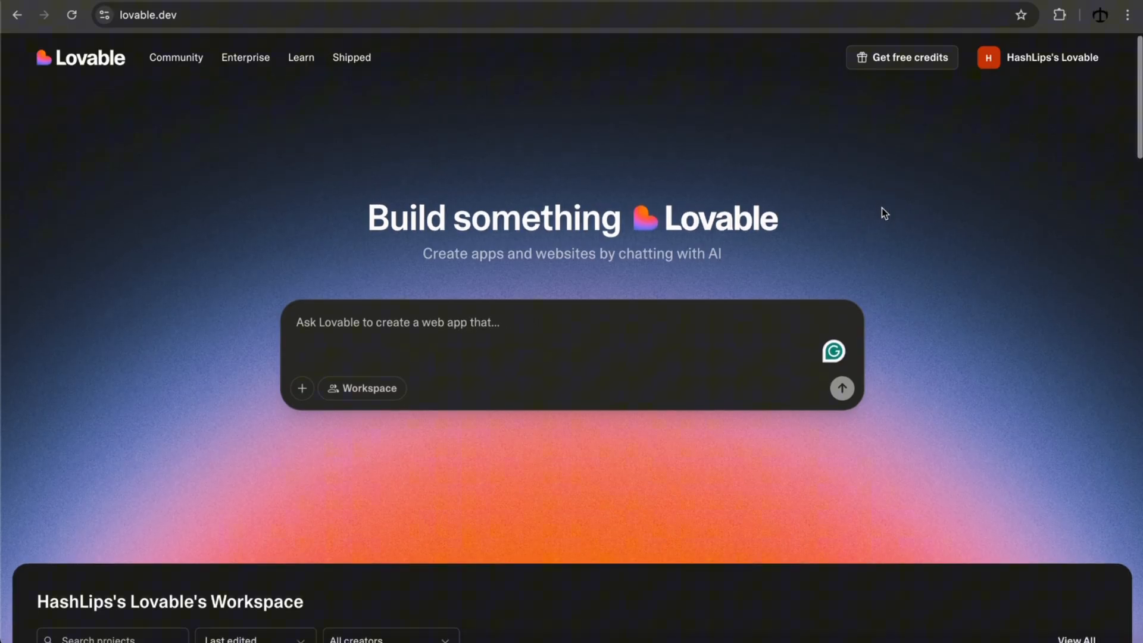
scroll("down", 3)
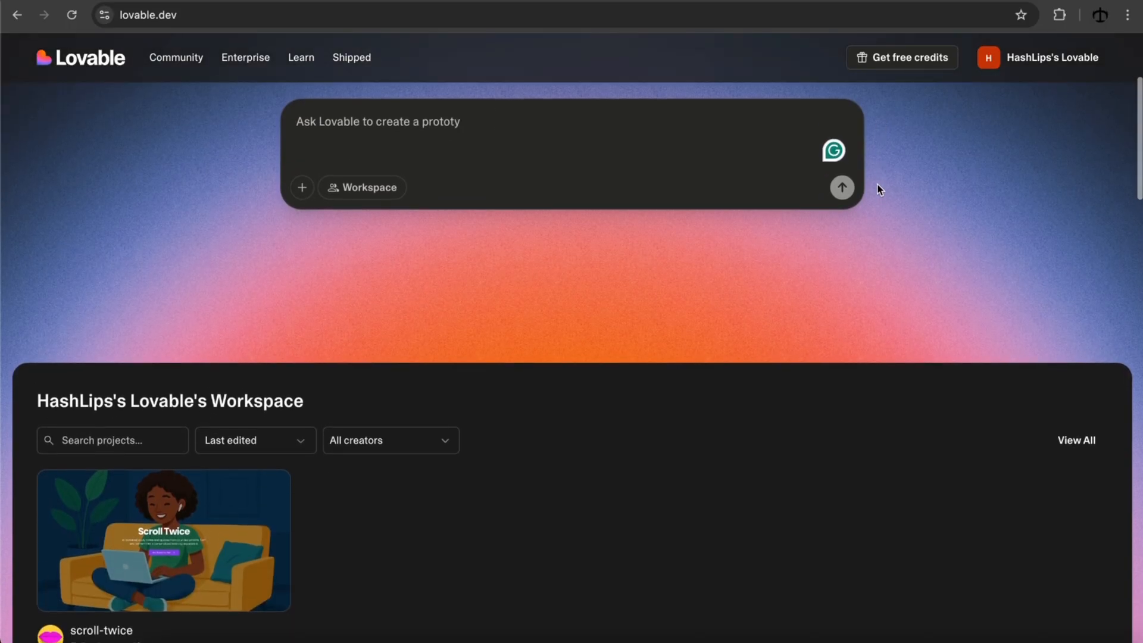
scroll("down", 3)
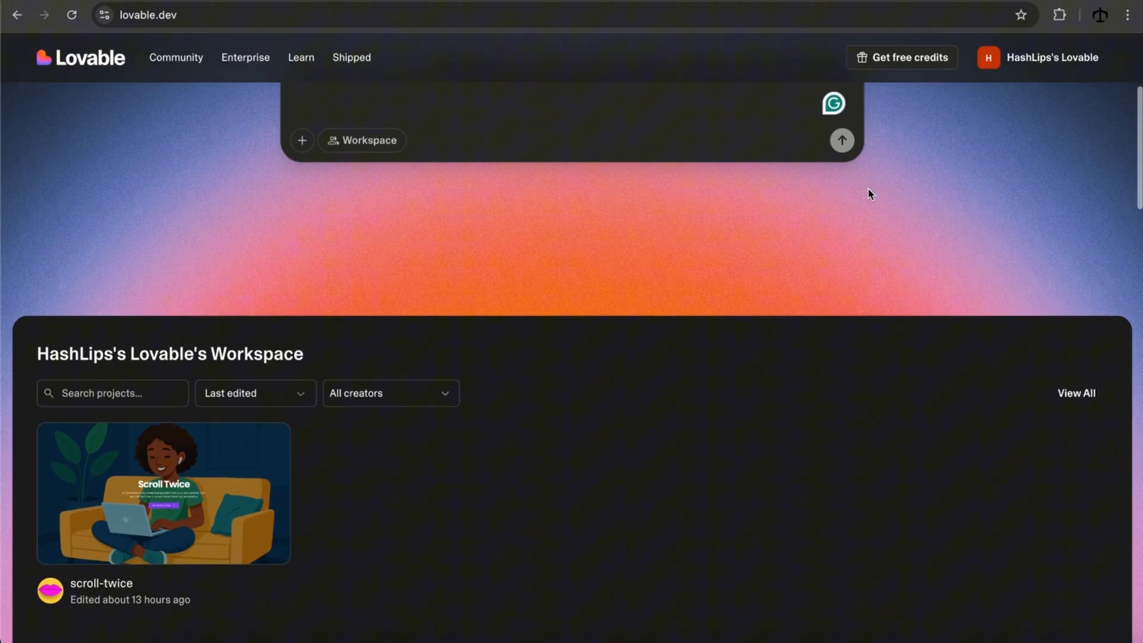
scroll("down", 3)
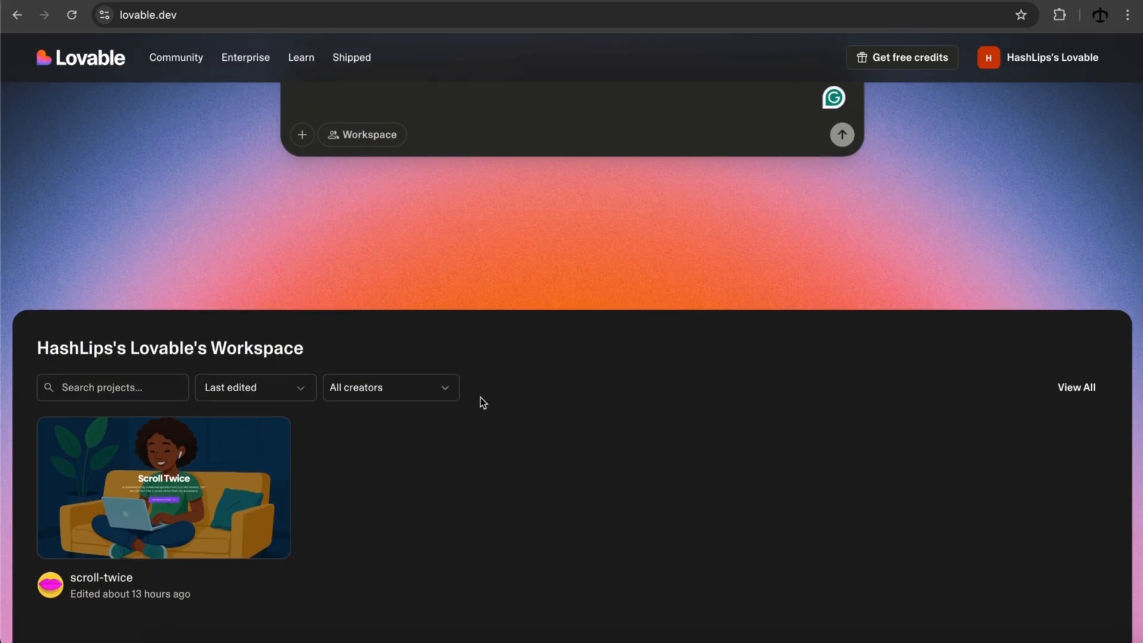
scroll("down", 3)
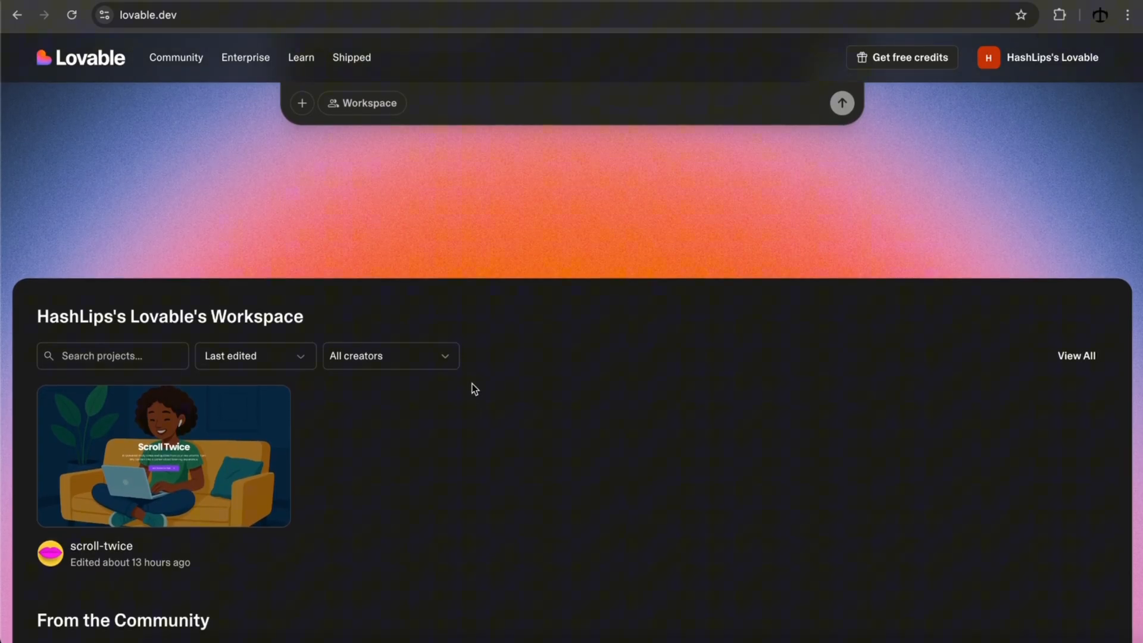
scroll("down", 3)
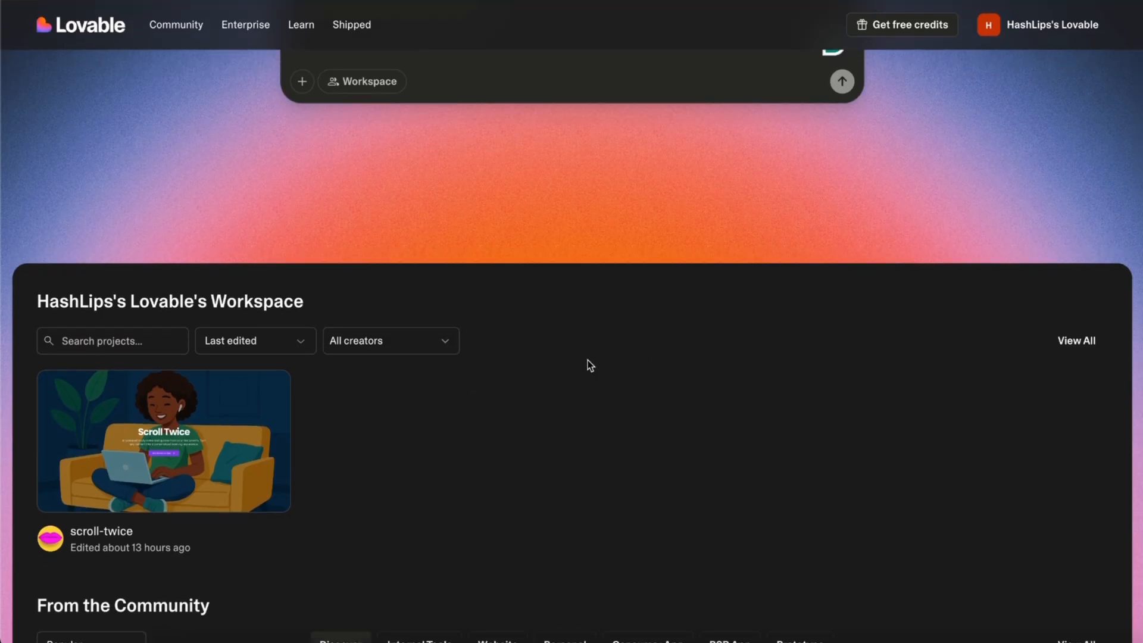
Step: Open the scroll-twice project and check its Supabase connection details
left_click(163, 441)
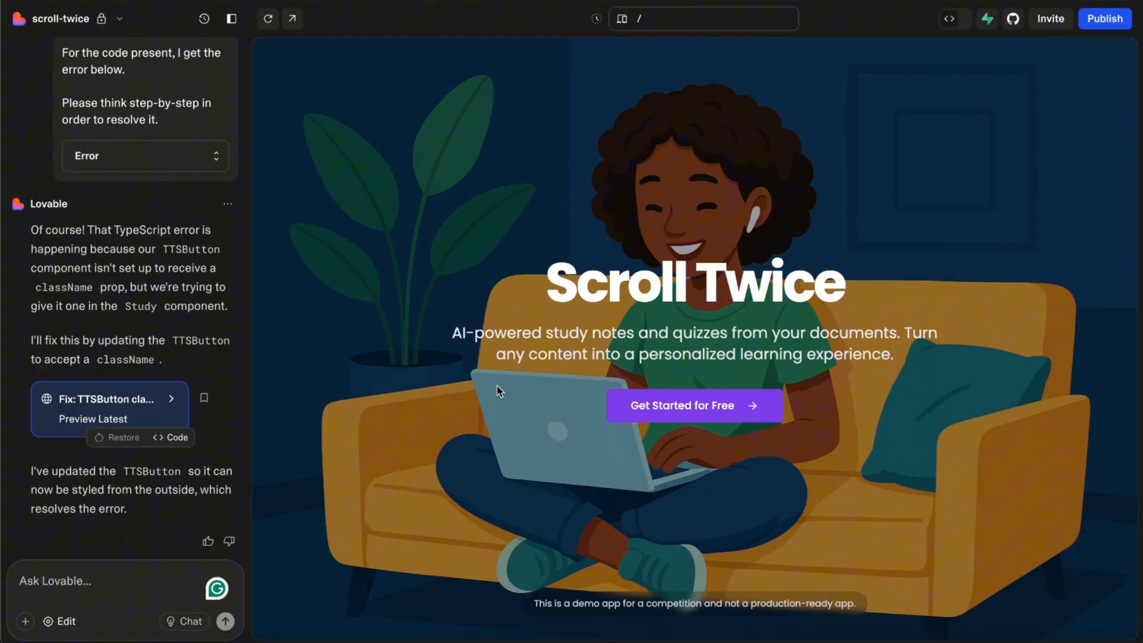
mouse_move(459, 366)
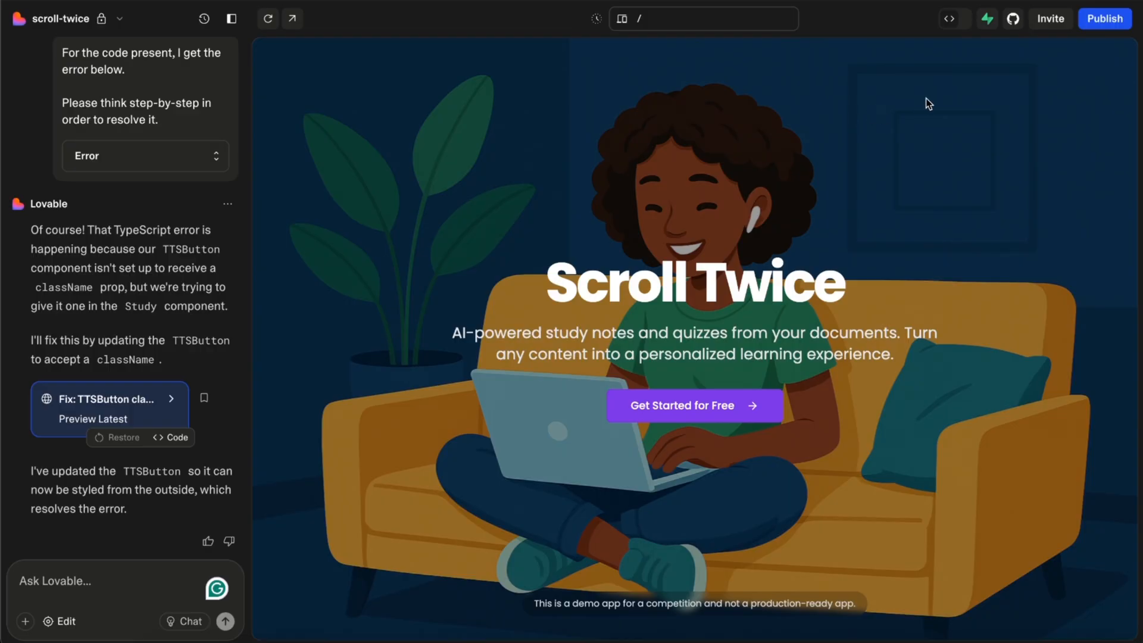
mouse_move(987, 19)
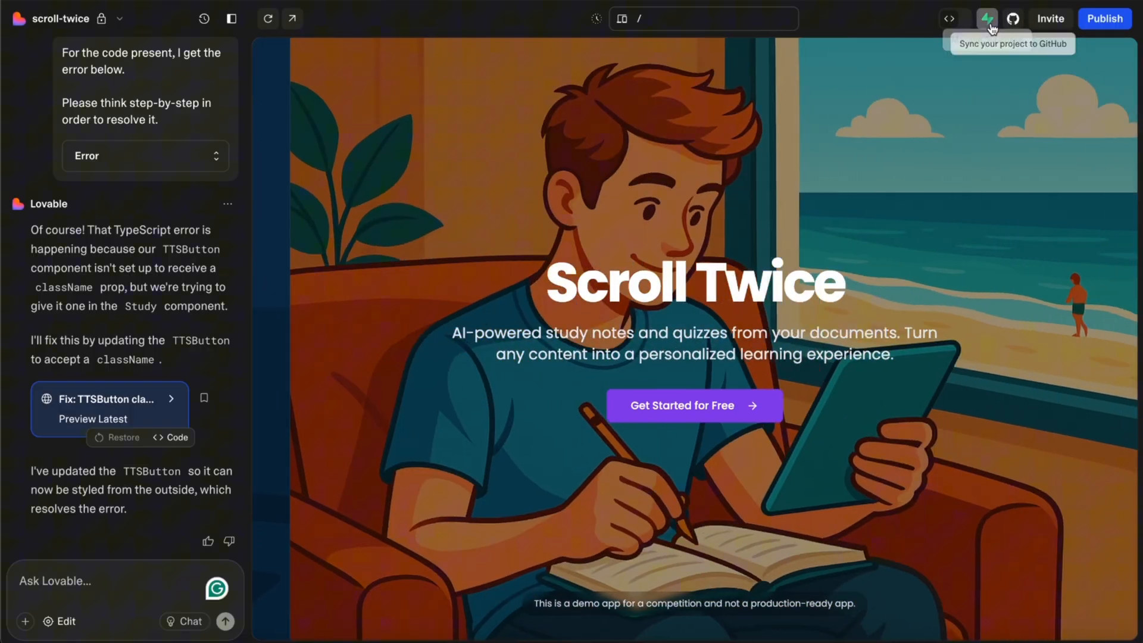
left_click(987, 18)
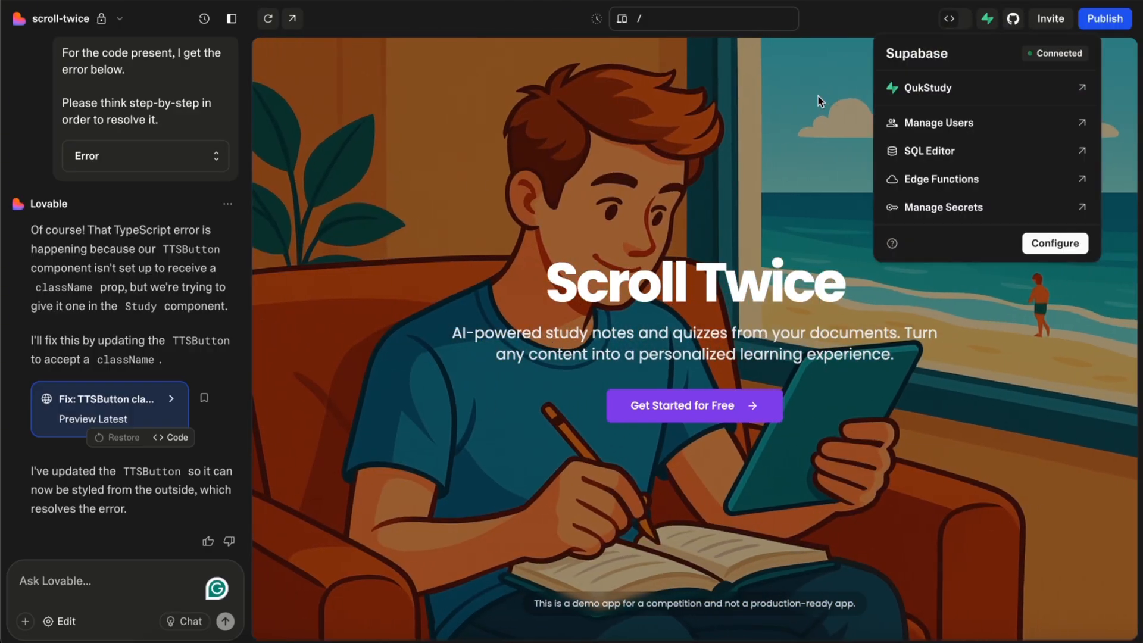
left_click(987, 19)
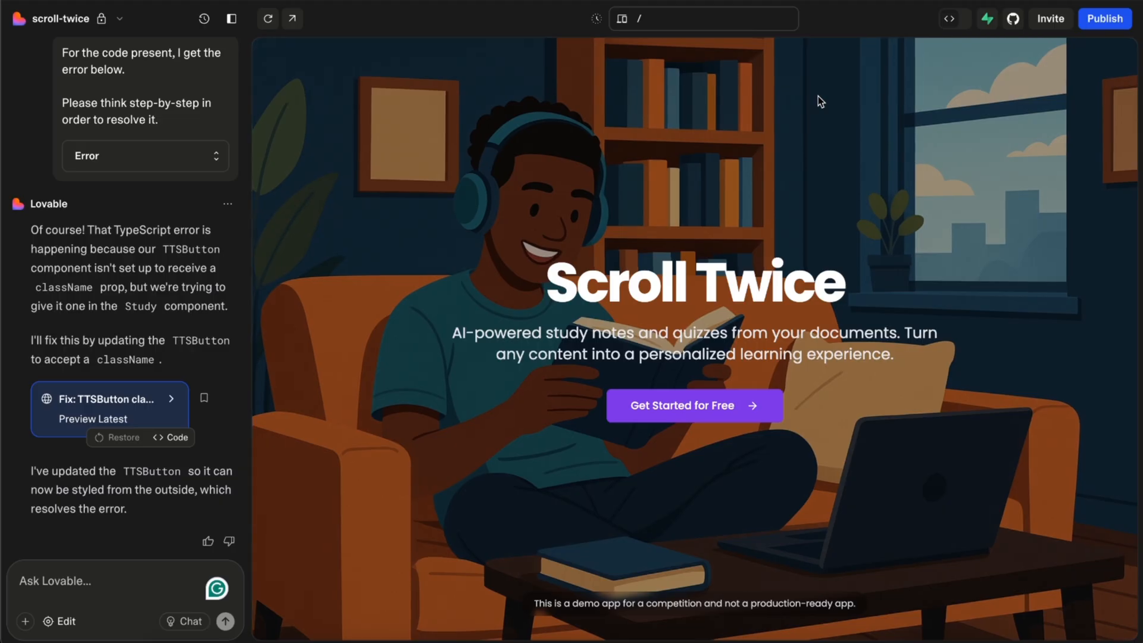
mouse_move(1085, 36)
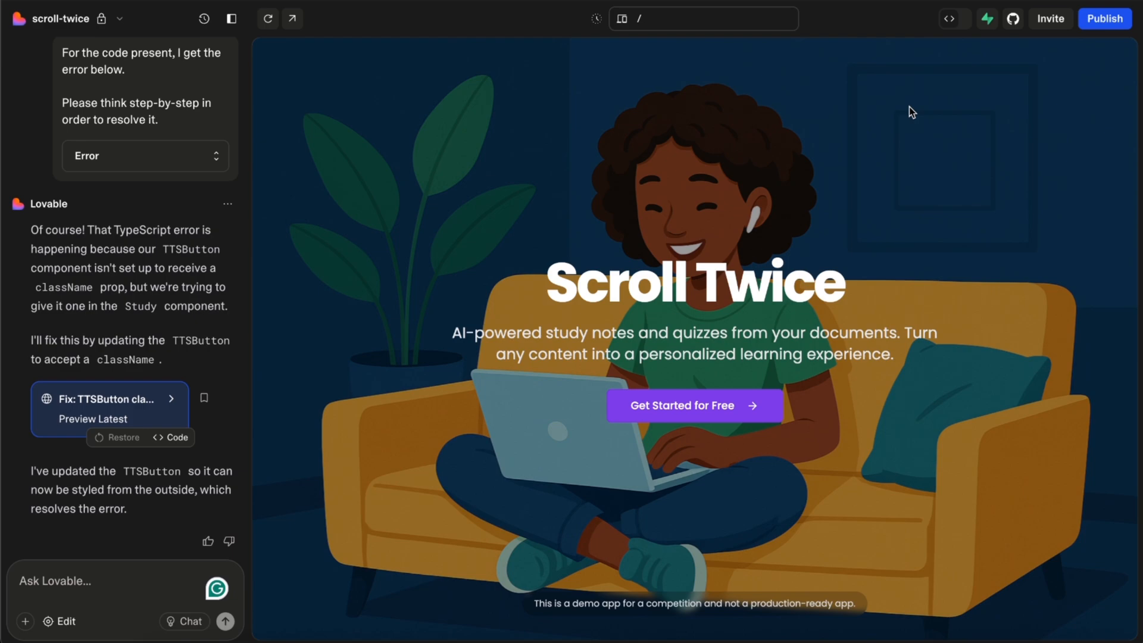
mouse_move(356, 451)
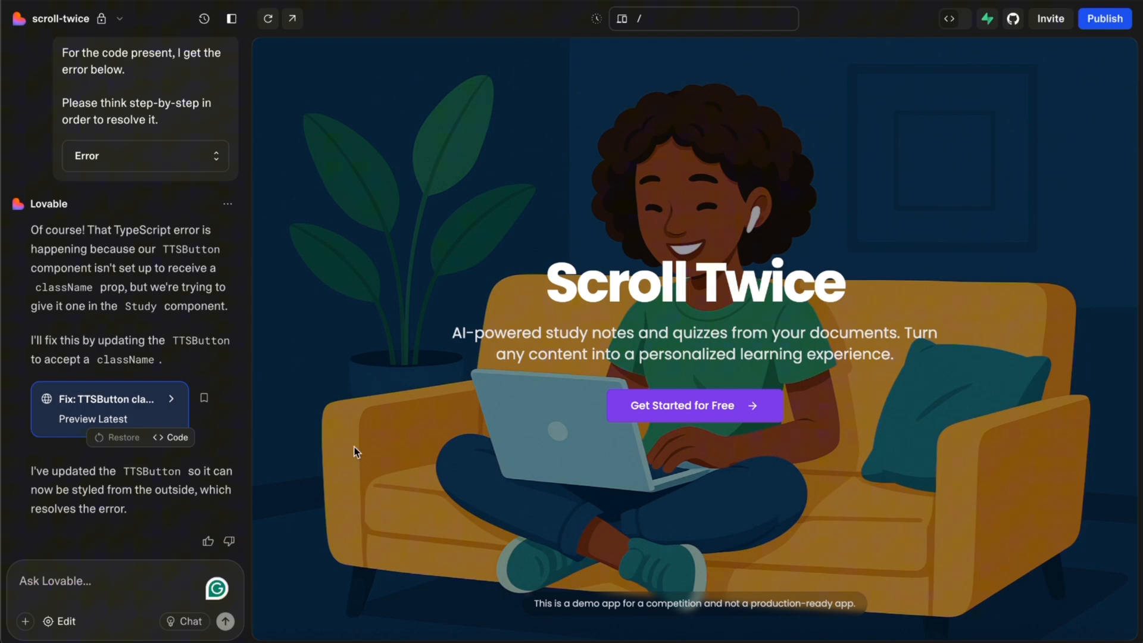
mouse_move(942, 318)
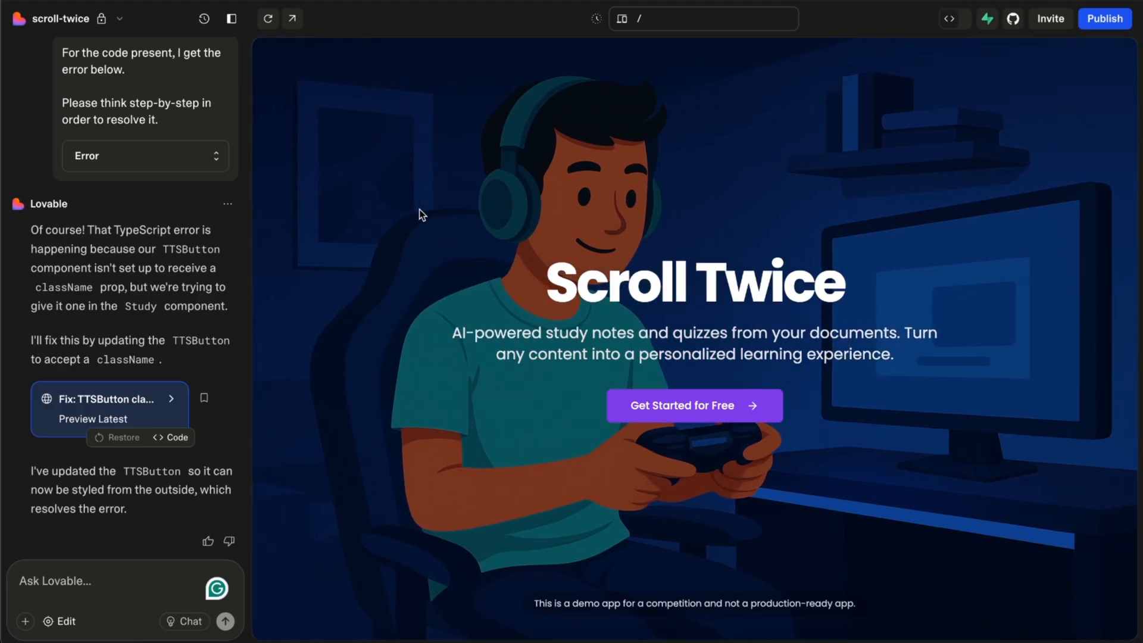
mouse_move(438, 254)
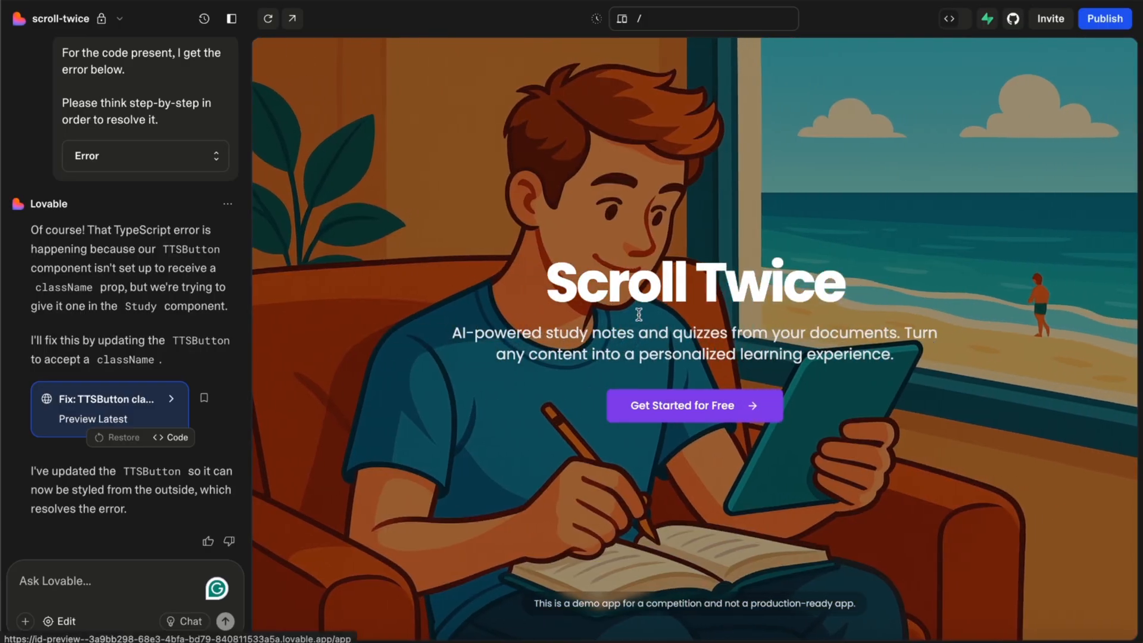
Step: Start the study app and toggle between pasted-text and PDF upload modes
left_click(693, 405)
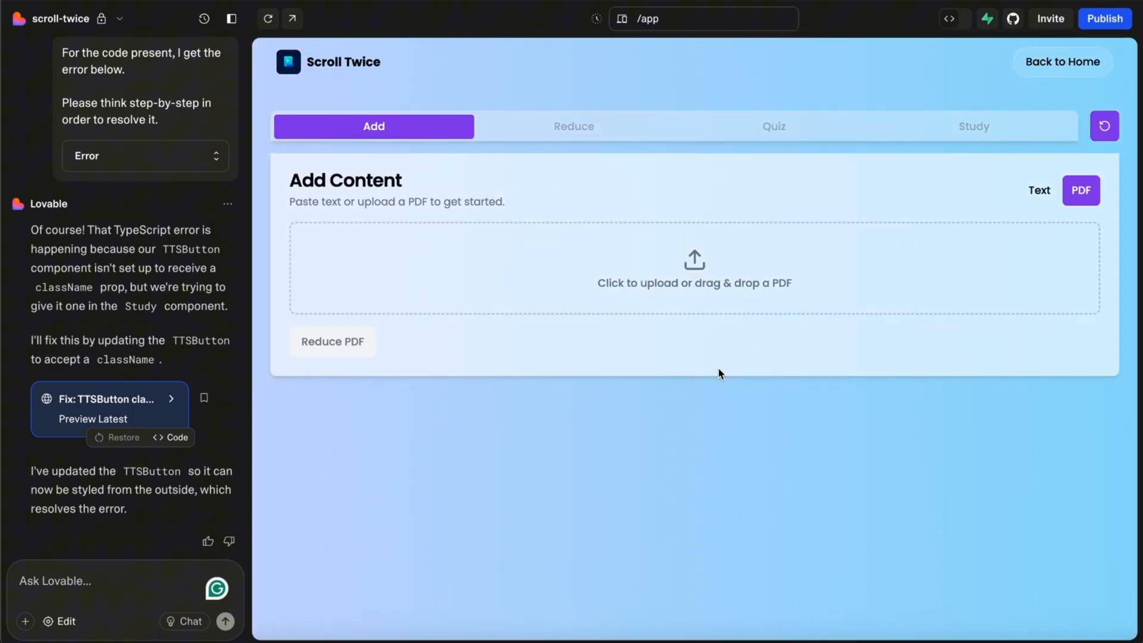
left_click(1039, 191)
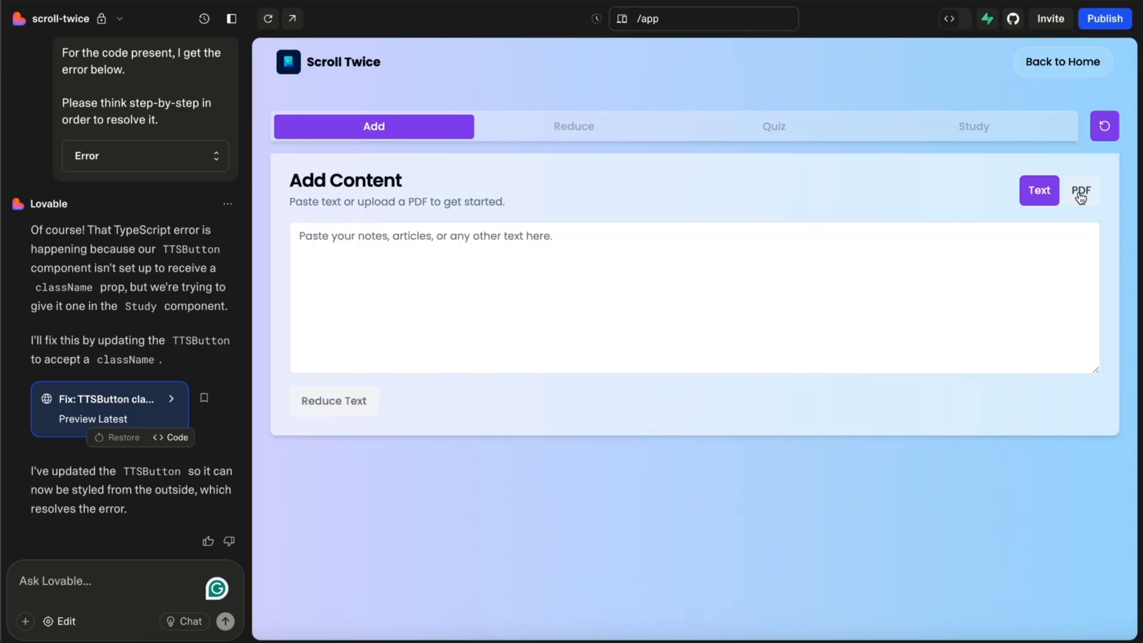
left_click(1080, 191)
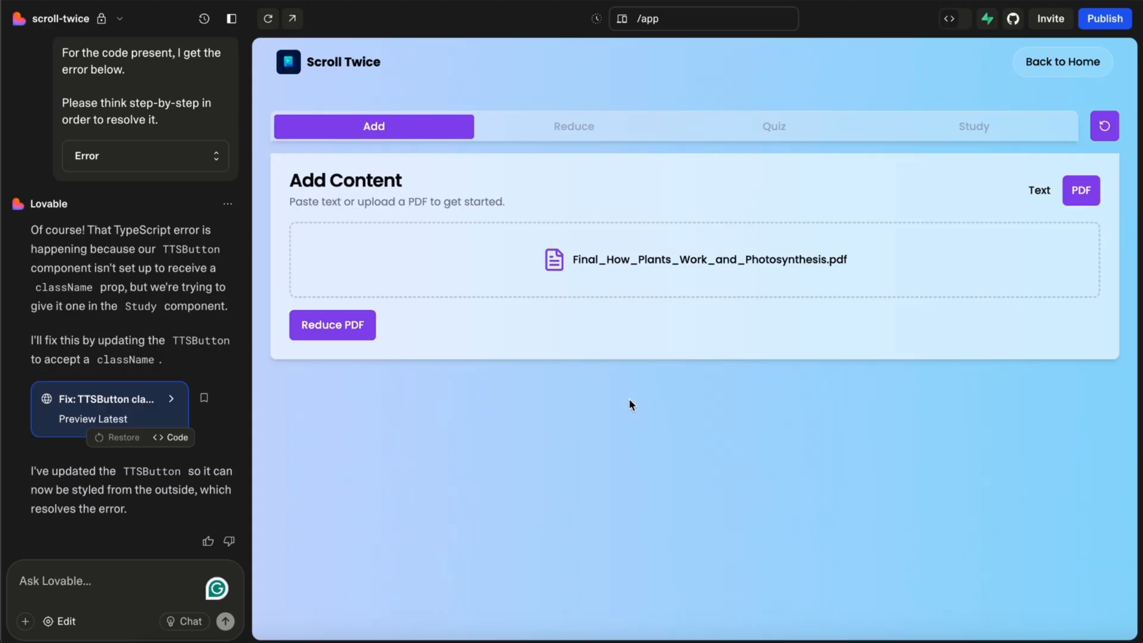
mouse_move(550, 376)
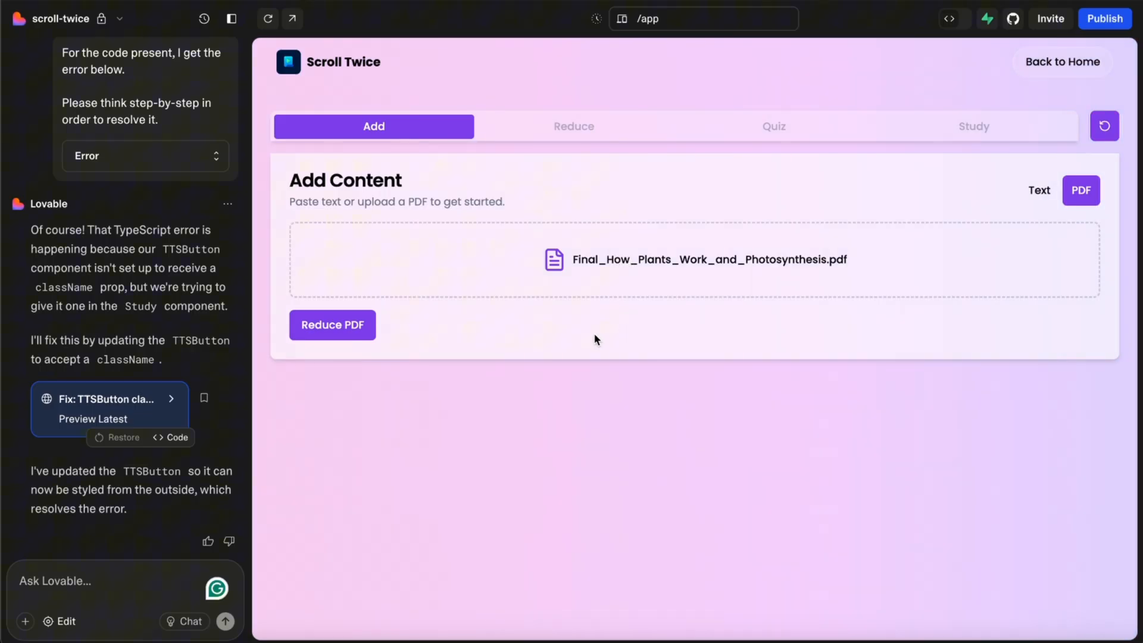
mouse_move(335, 336)
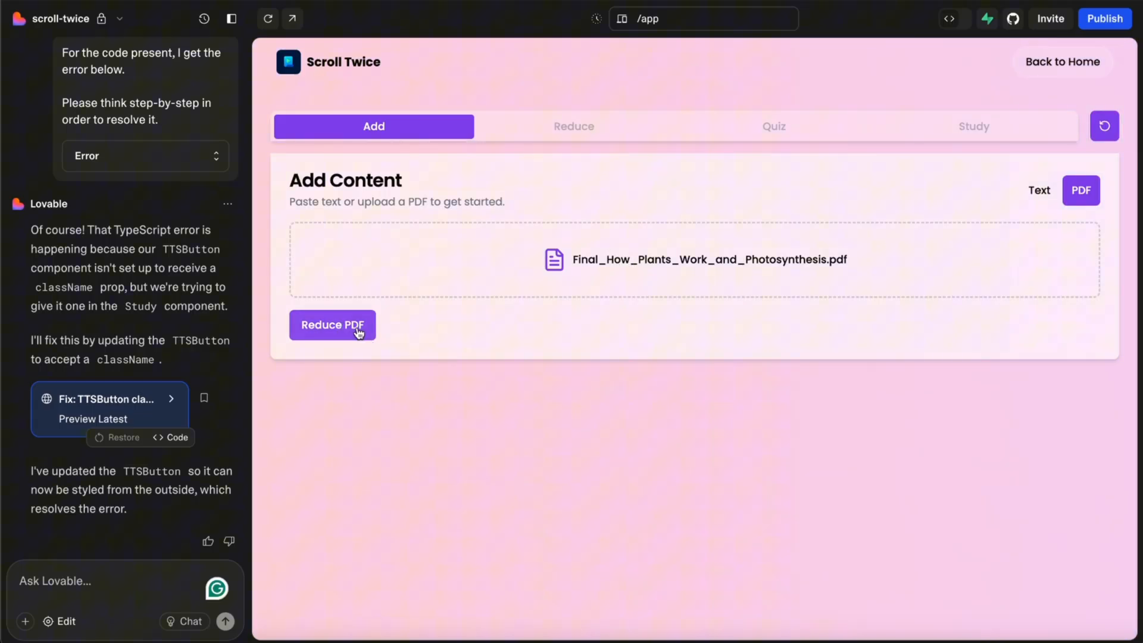
Step: Reduce the photosynthesis PDF and scroll through the Reduced Notes and back up
left_click(331, 325)
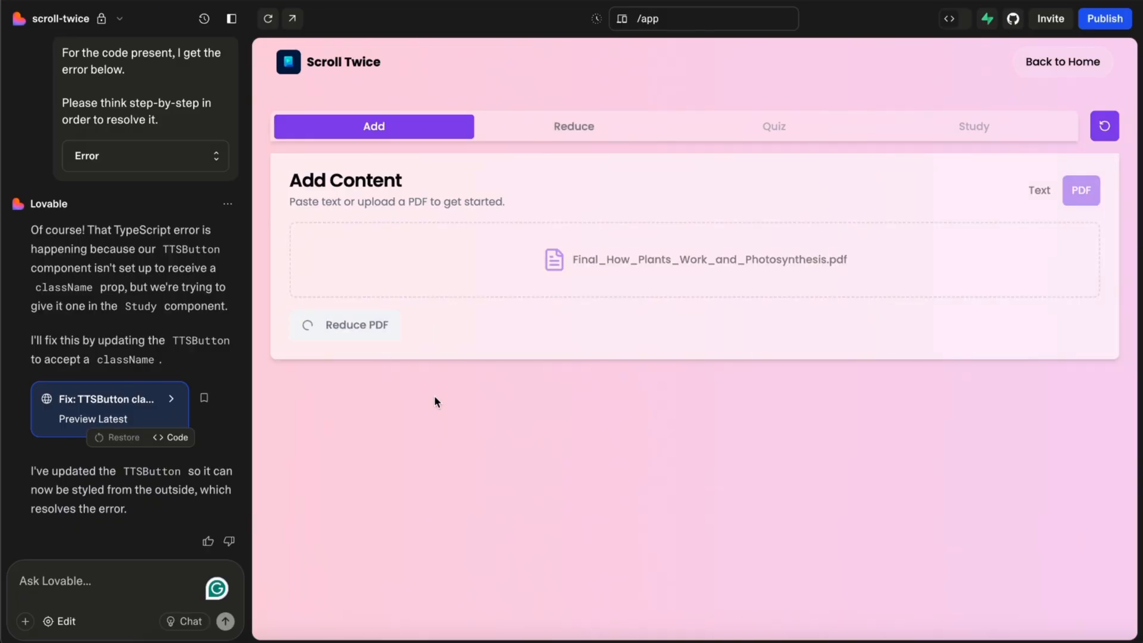
left_click(574, 126)
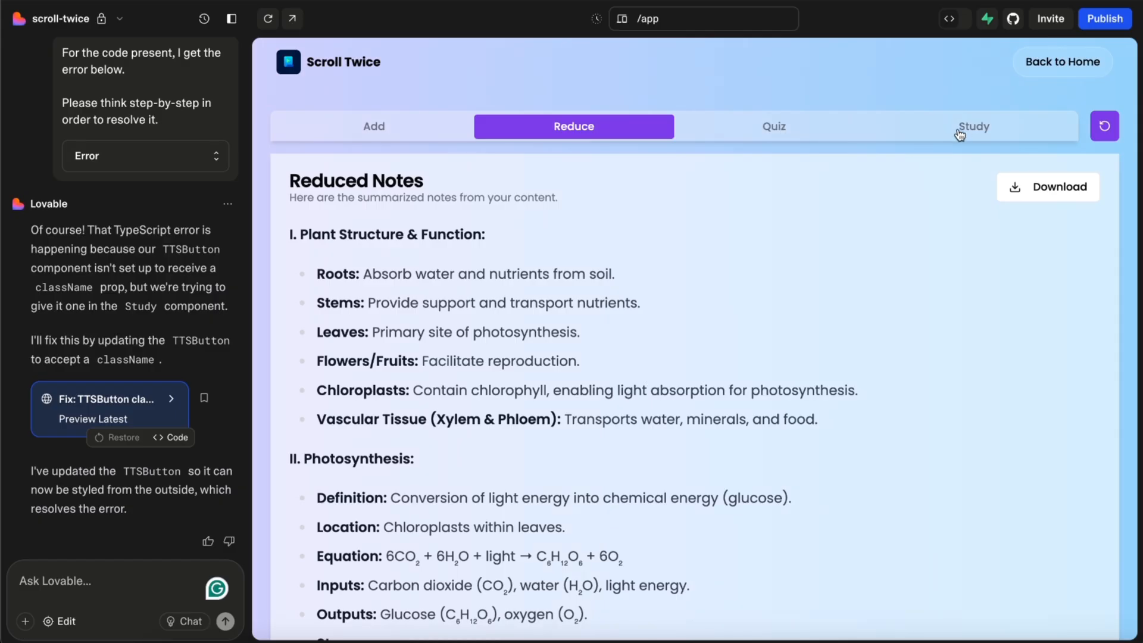
mouse_move(657, 204)
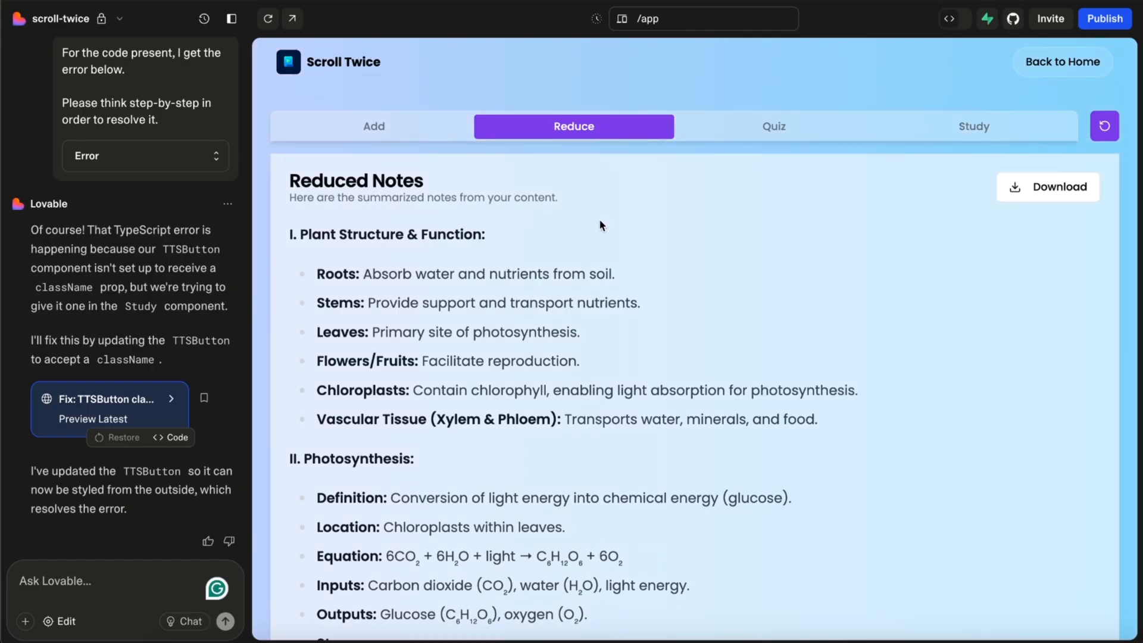
mouse_move(594, 240)
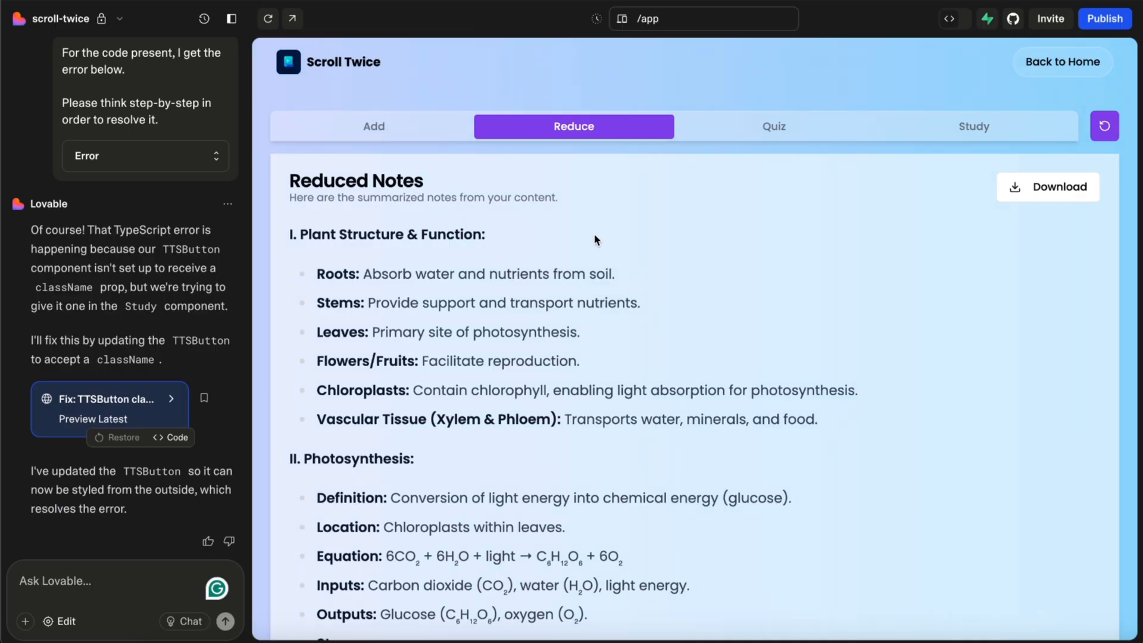
scroll("down", 3)
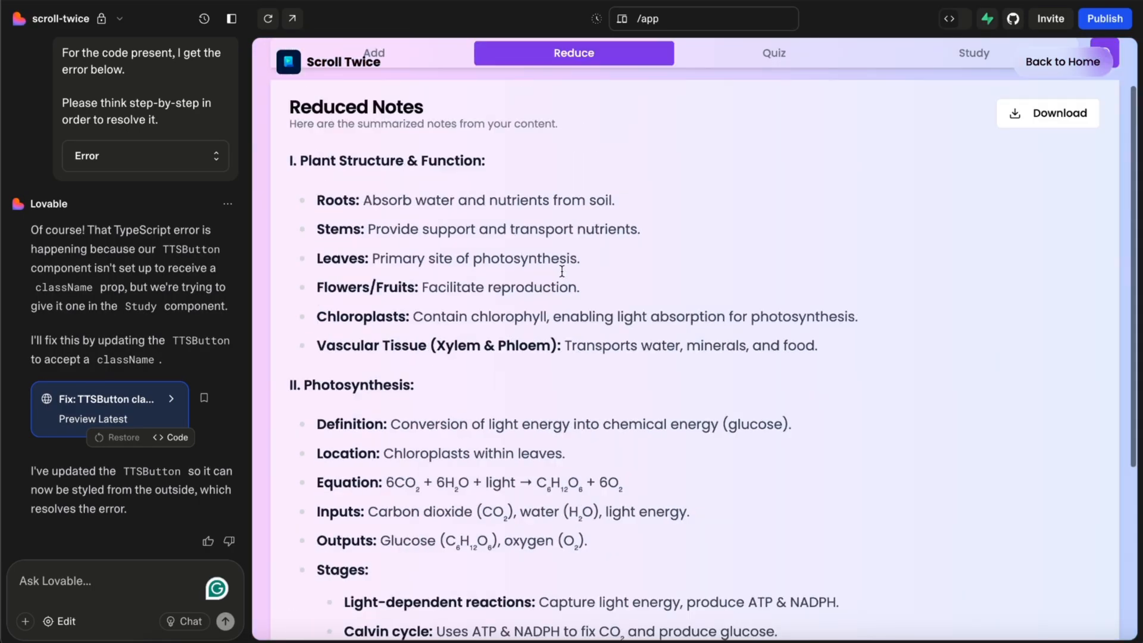
scroll("down", 3)
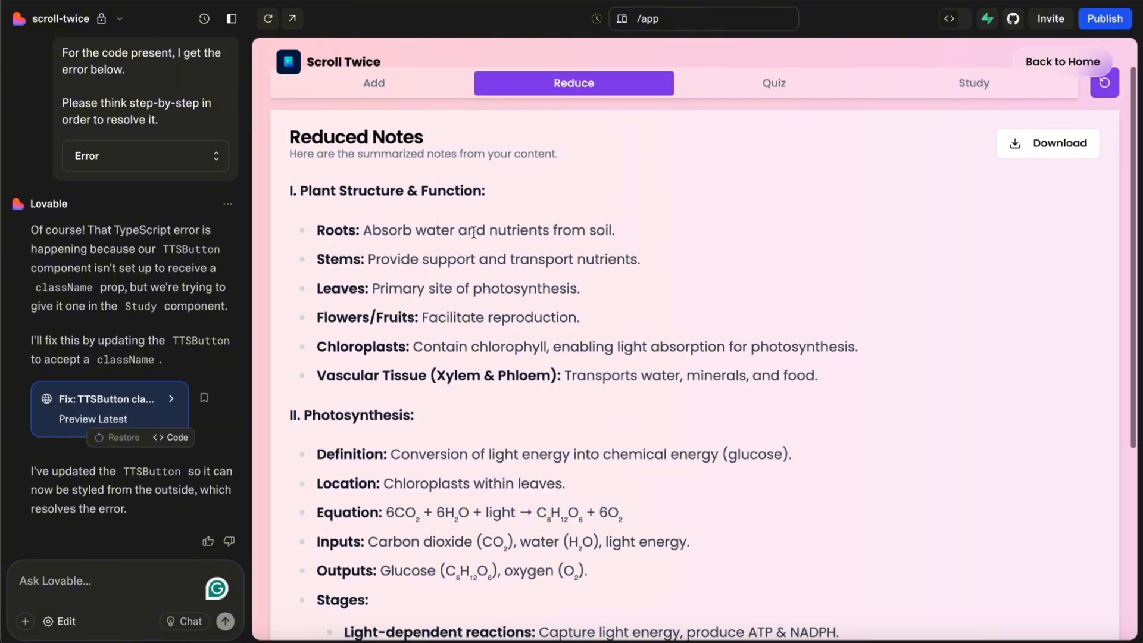
scroll("down", 3)
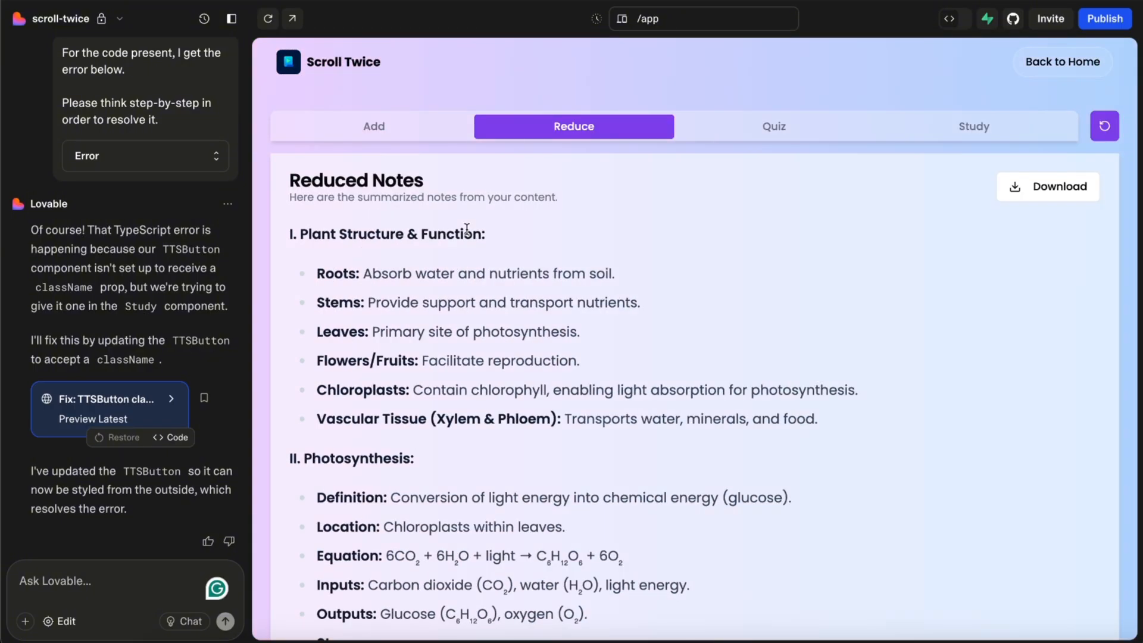
scroll("down", 3)
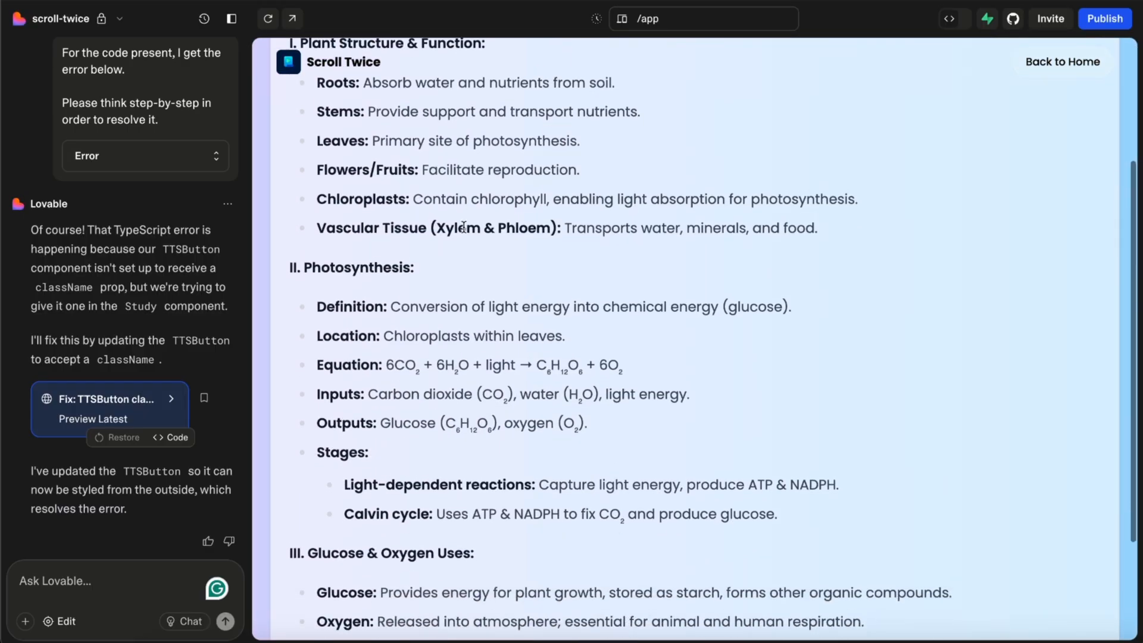
left_click(574, 126)
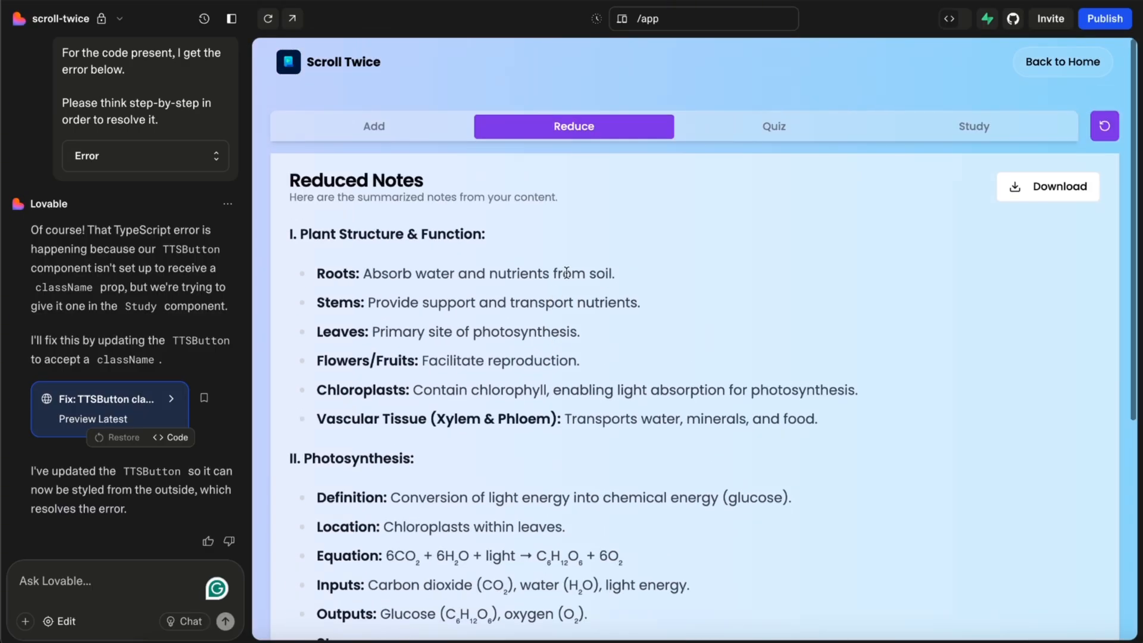
mouse_move(638, 250)
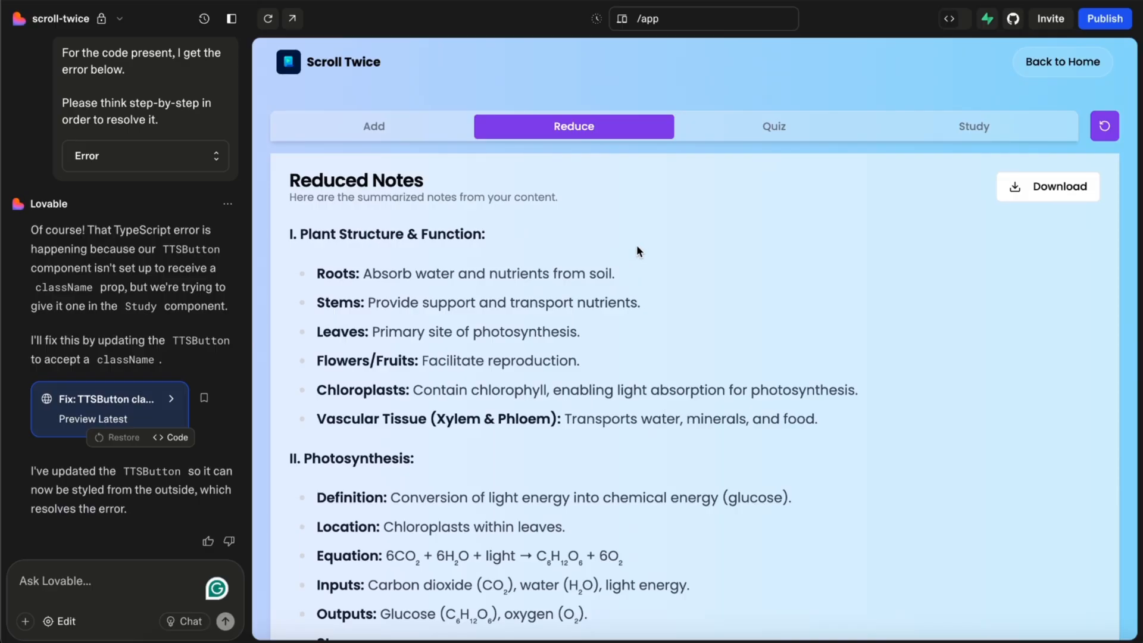
mouse_move(766, 127)
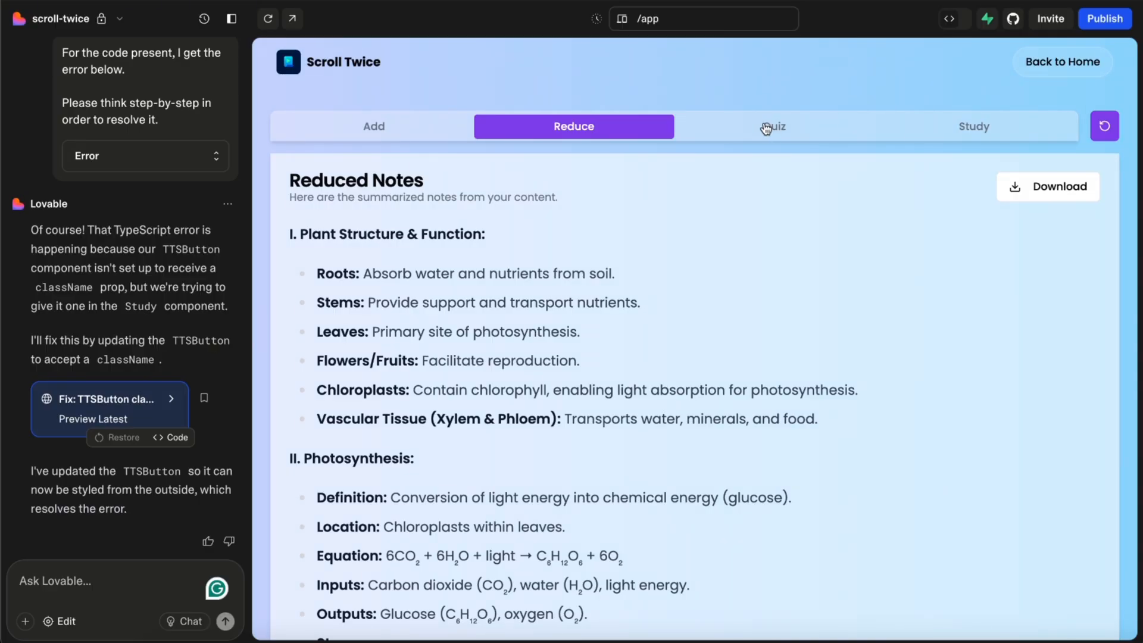
Step: Generate a three-question quiz, submit answers scoring 2 out of 3, and regenerate it
left_click(773, 127)
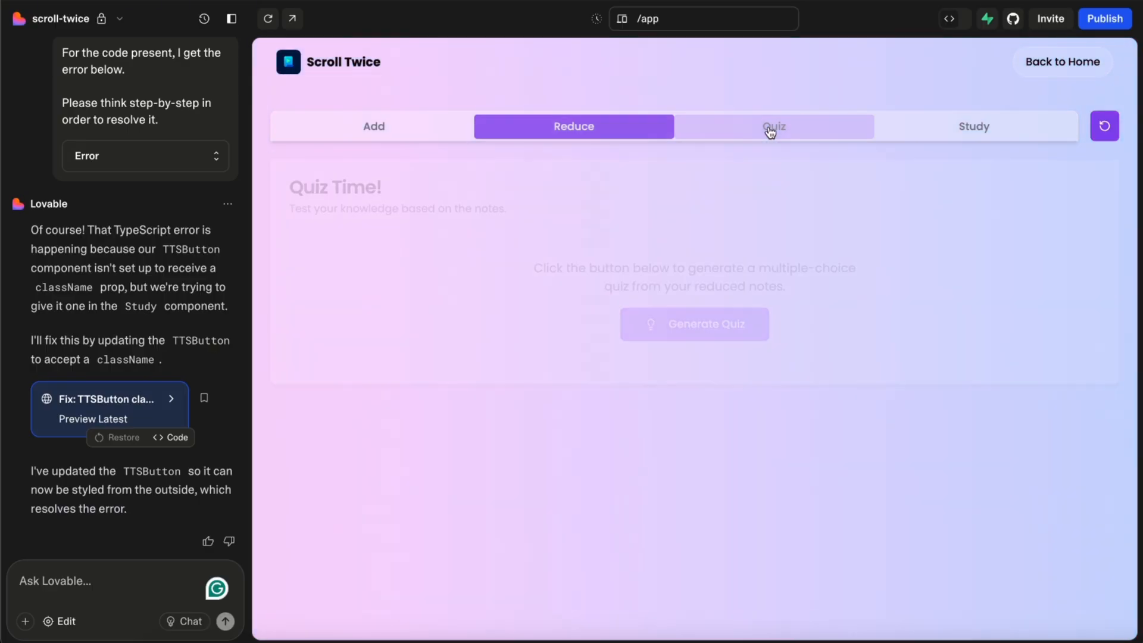
left_click(773, 126)
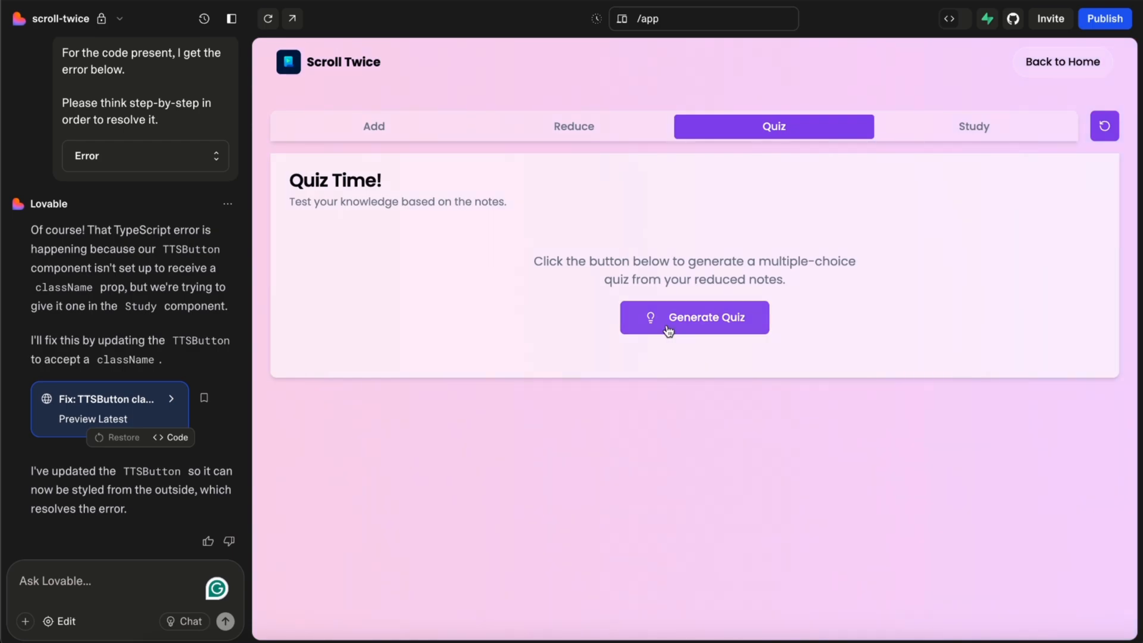
left_click(694, 317)
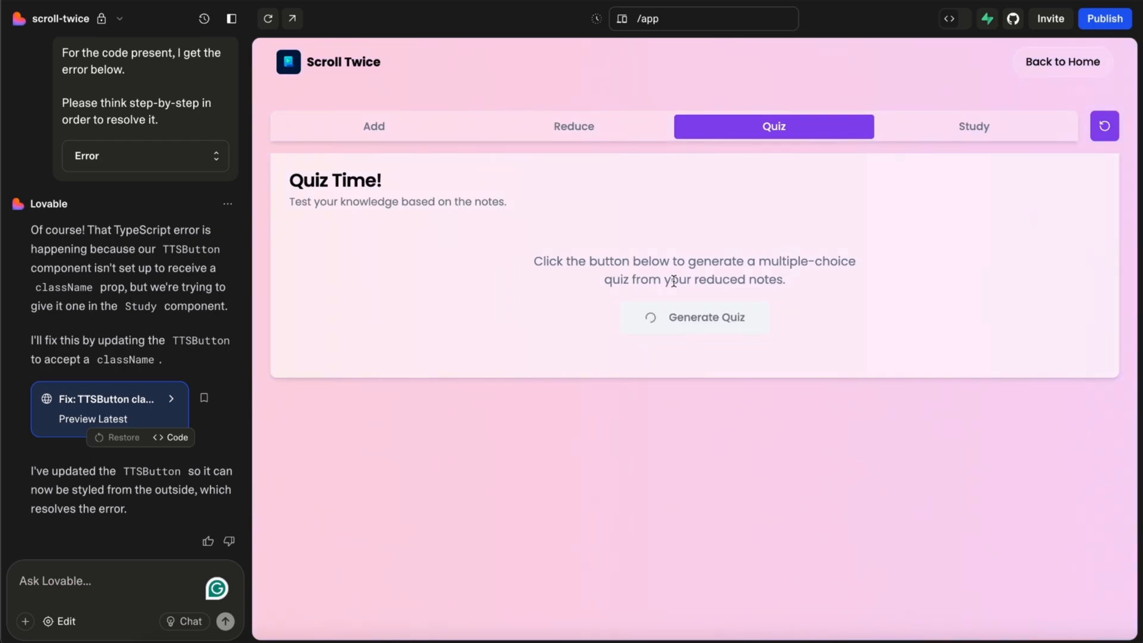
left_click(695, 317)
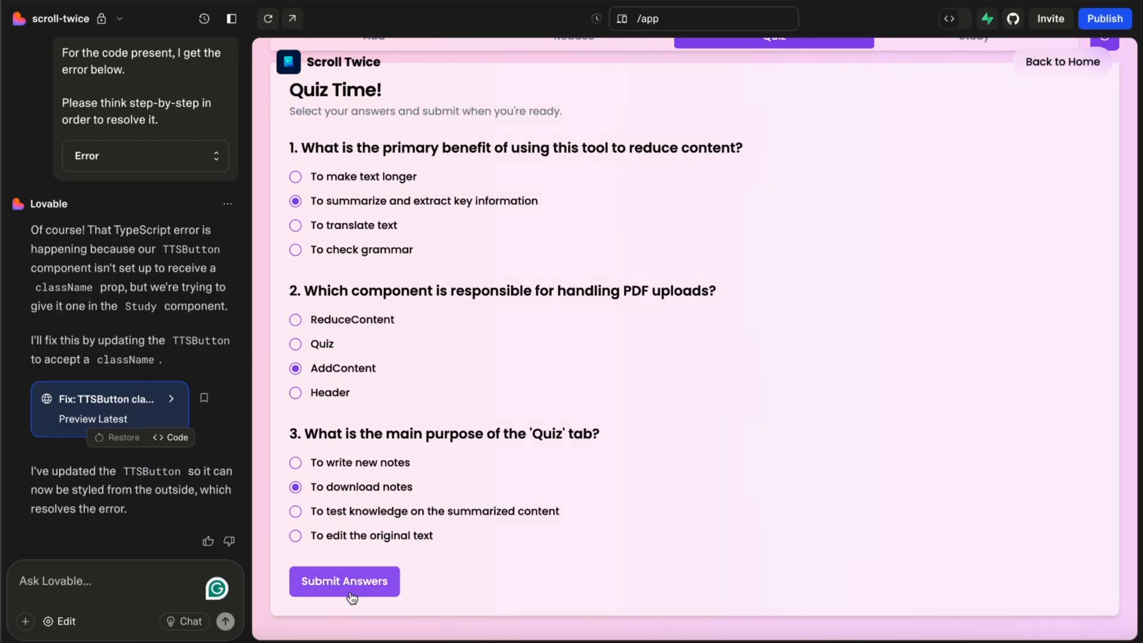
left_click(344, 581)
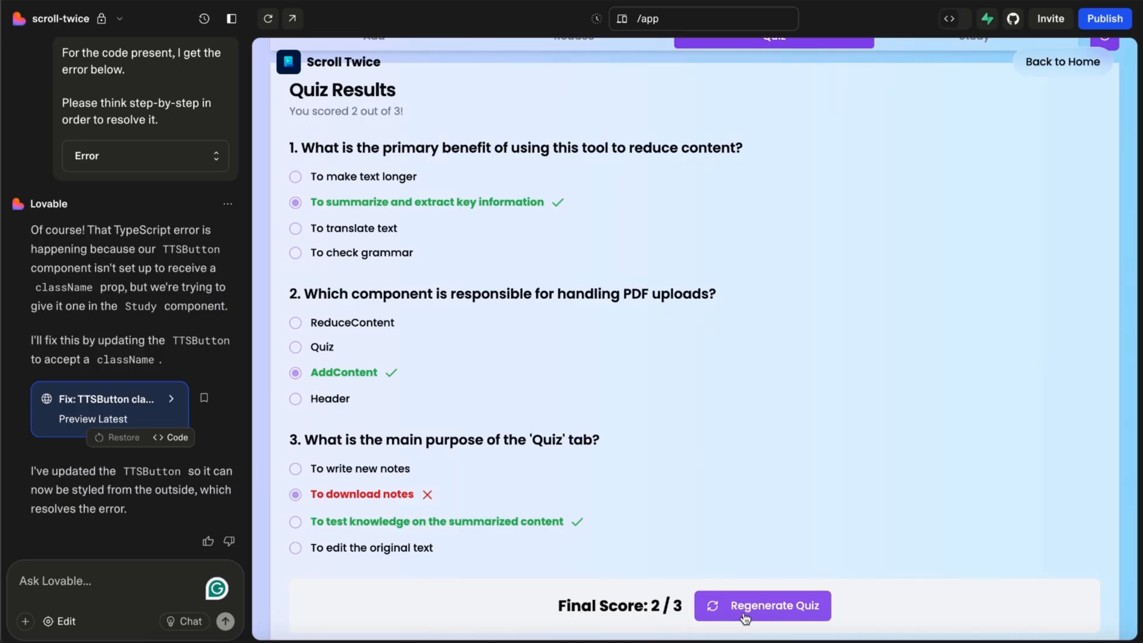
left_click(760, 604)
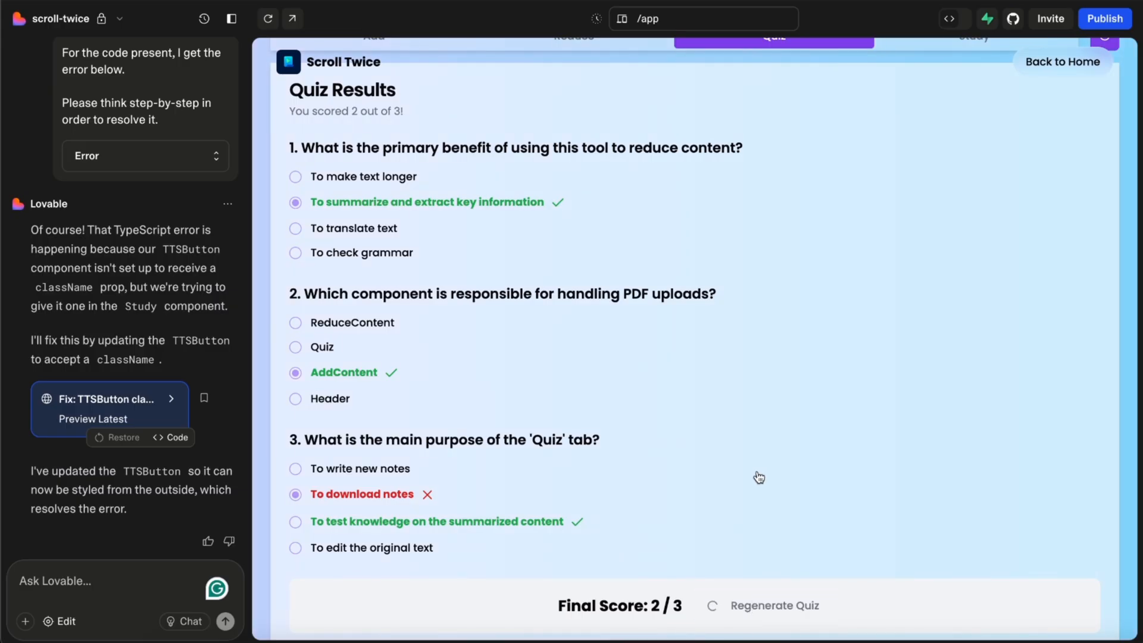
left_click(772, 604)
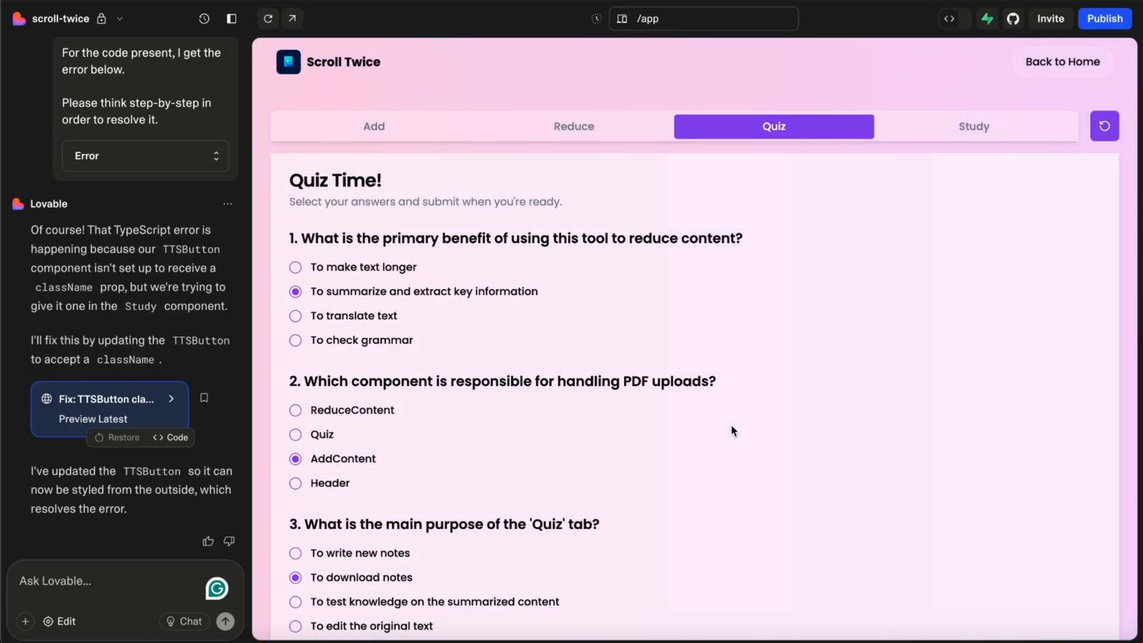
mouse_move(599, 324)
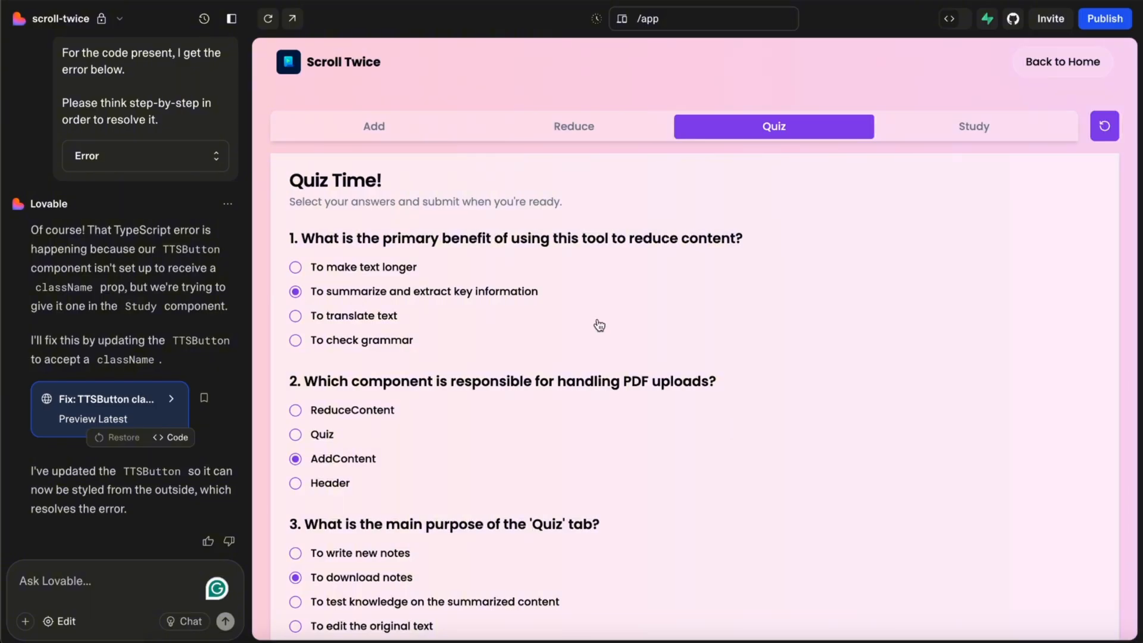
mouse_move(784, 286)
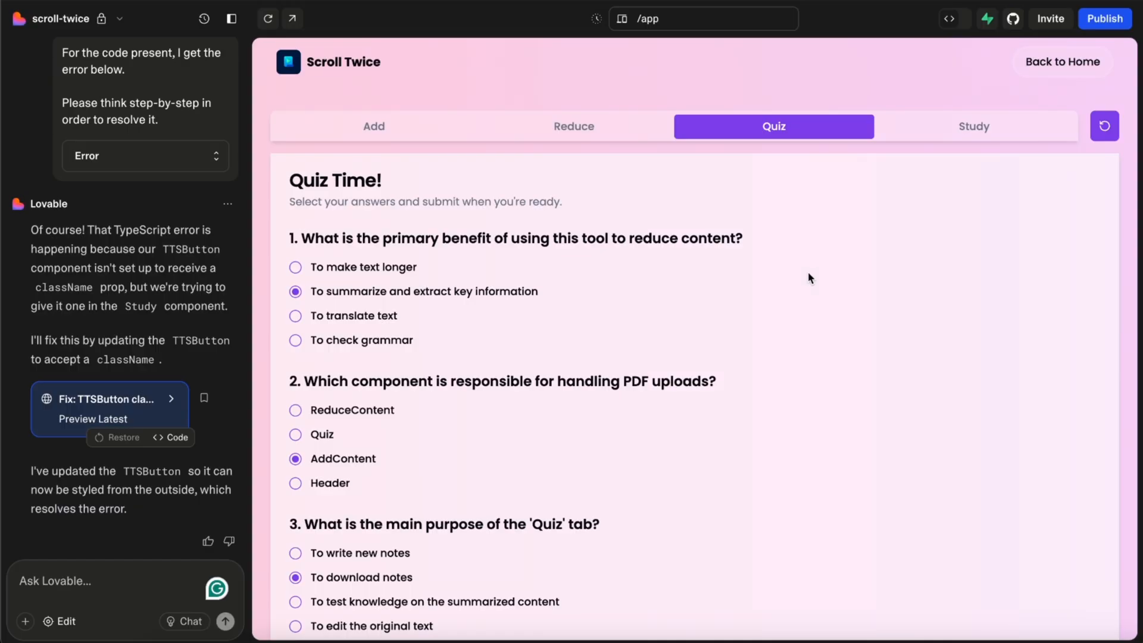
mouse_move(964, 131)
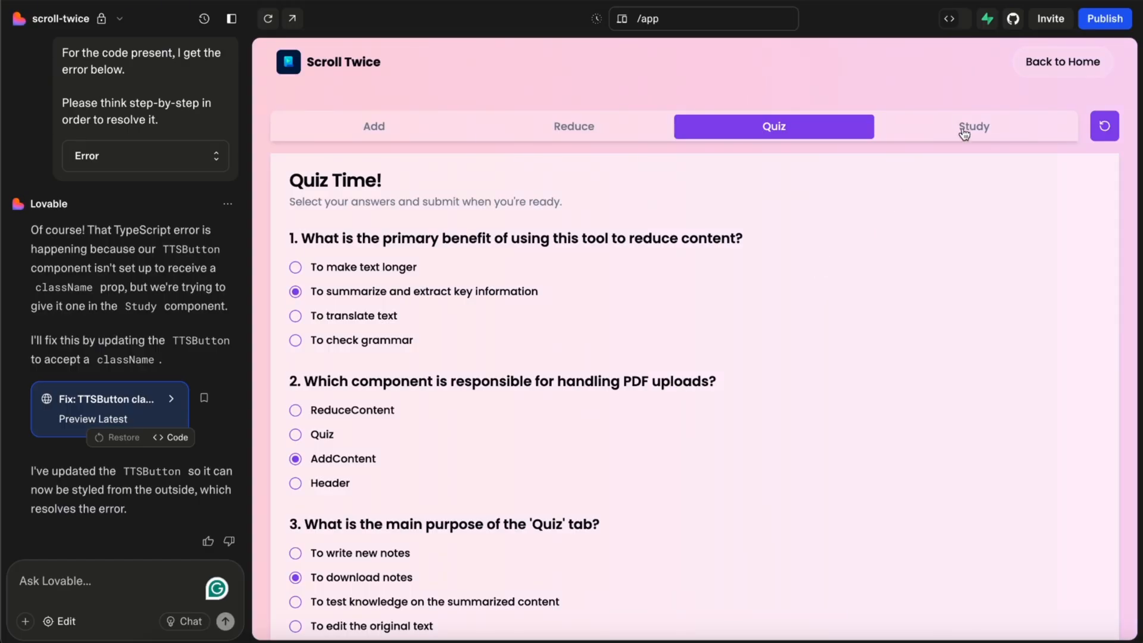
Step: Generate flashcards in the Study tab, swipe through every card, and return to the app
left_click(973, 127)
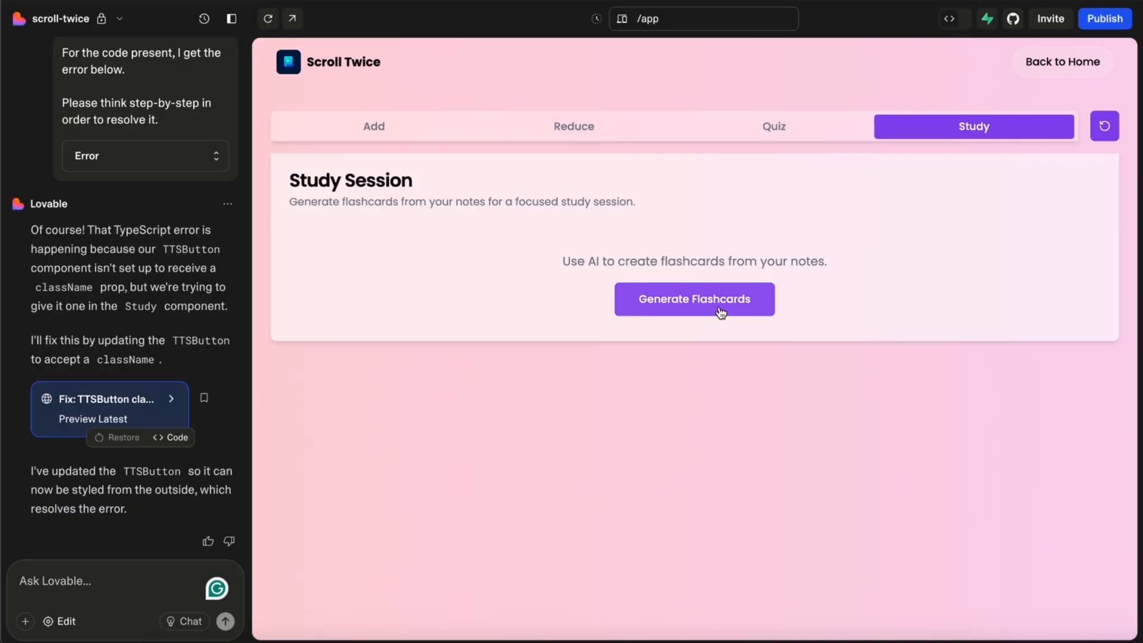
left_click(693, 299)
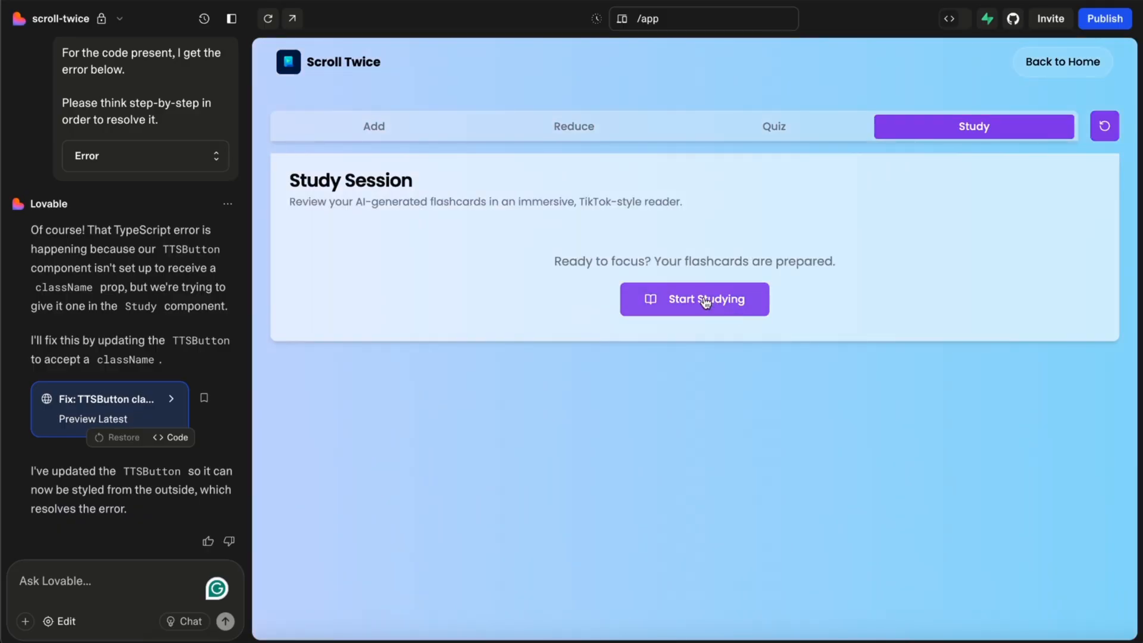
left_click(693, 299)
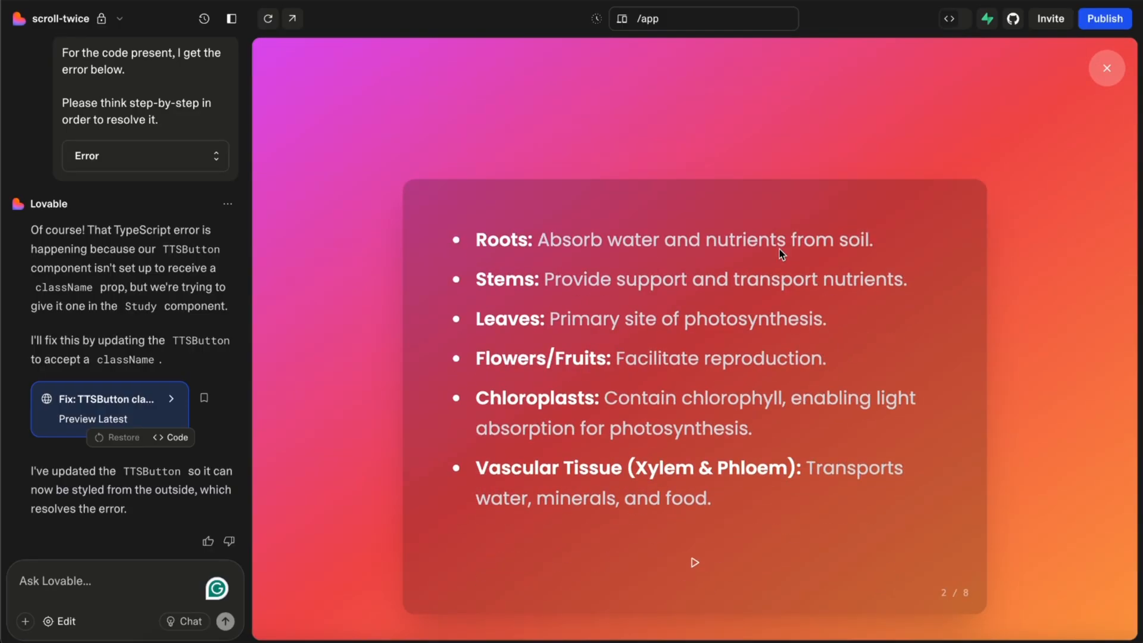
scroll("down", 3)
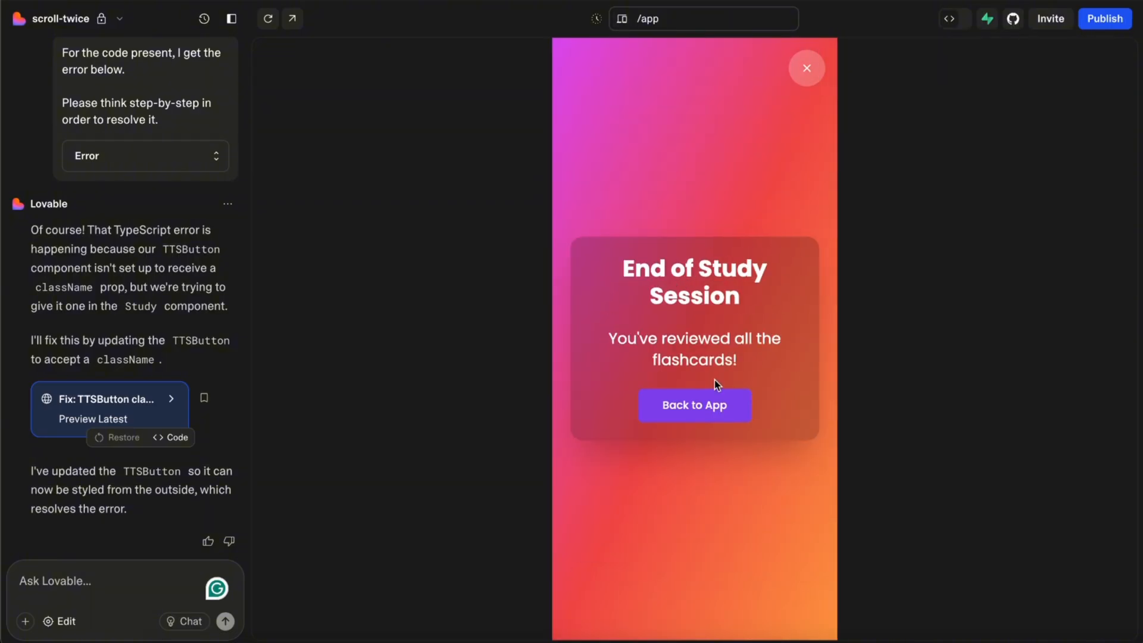
left_click(693, 405)
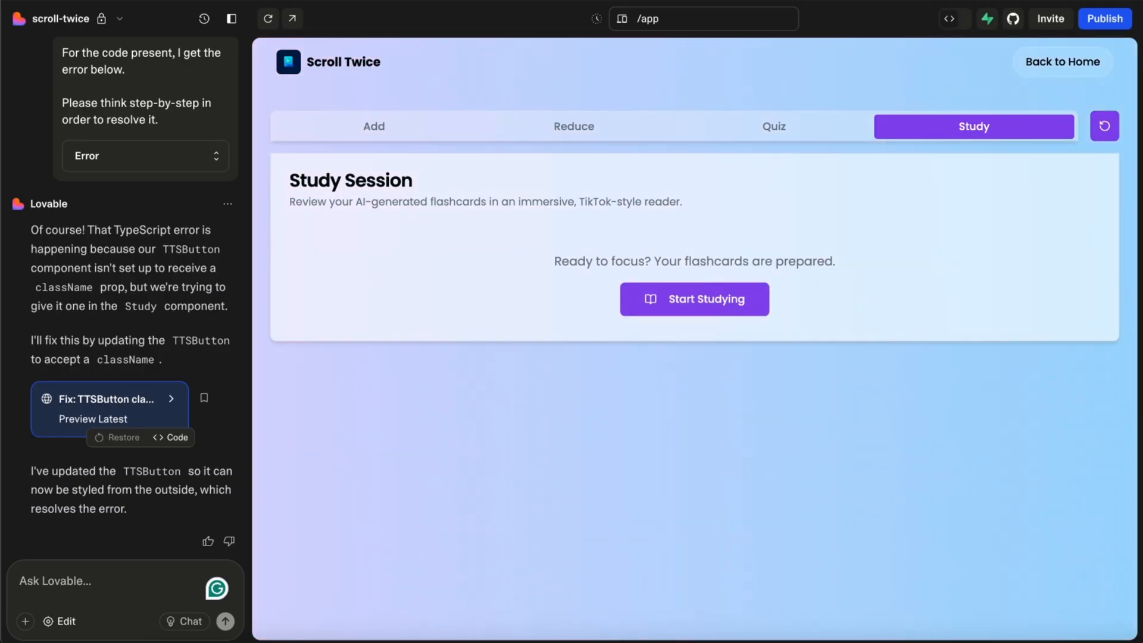
Step: Re-reduce the photosynthesis PDF into notes, then reset to an empty Add Content upload
left_click(1103, 126)
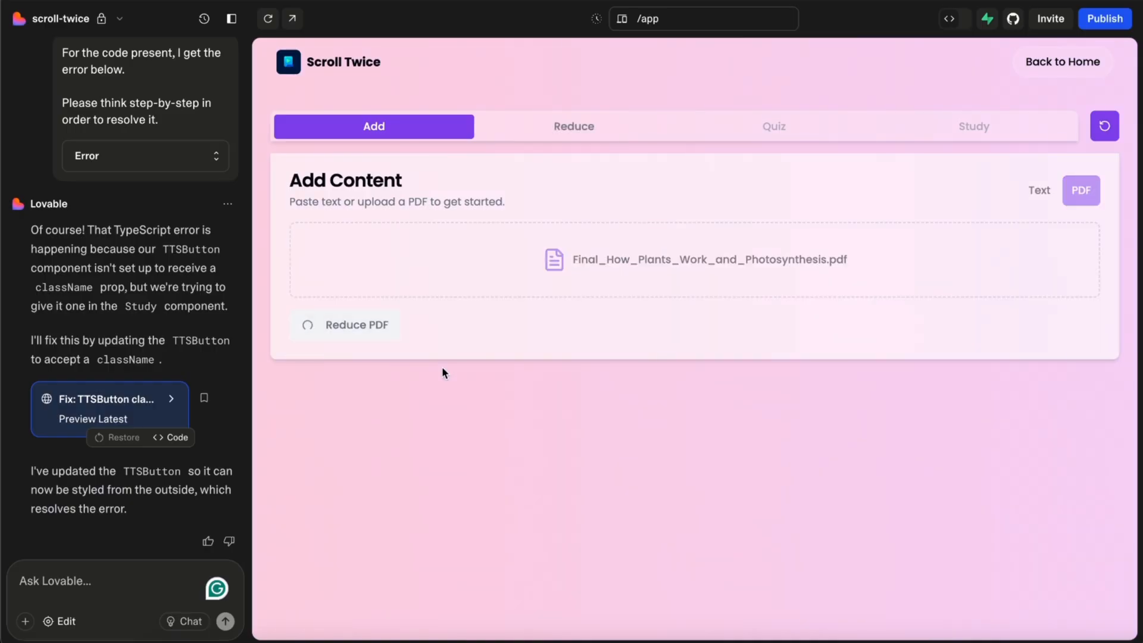
mouse_move(506, 322)
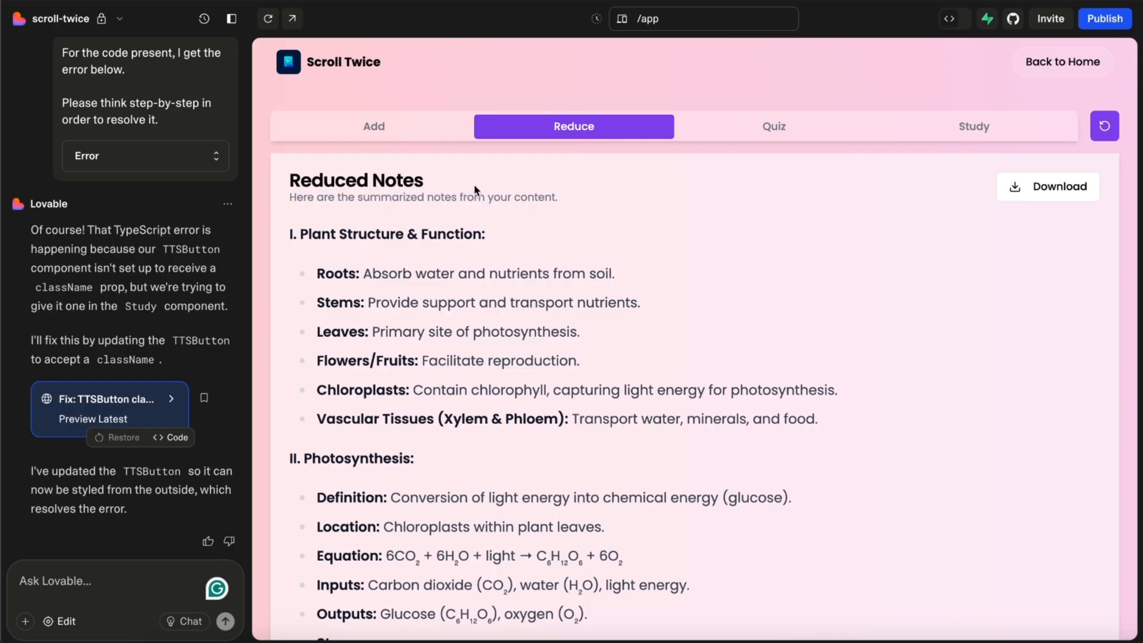
left_click(373, 126)
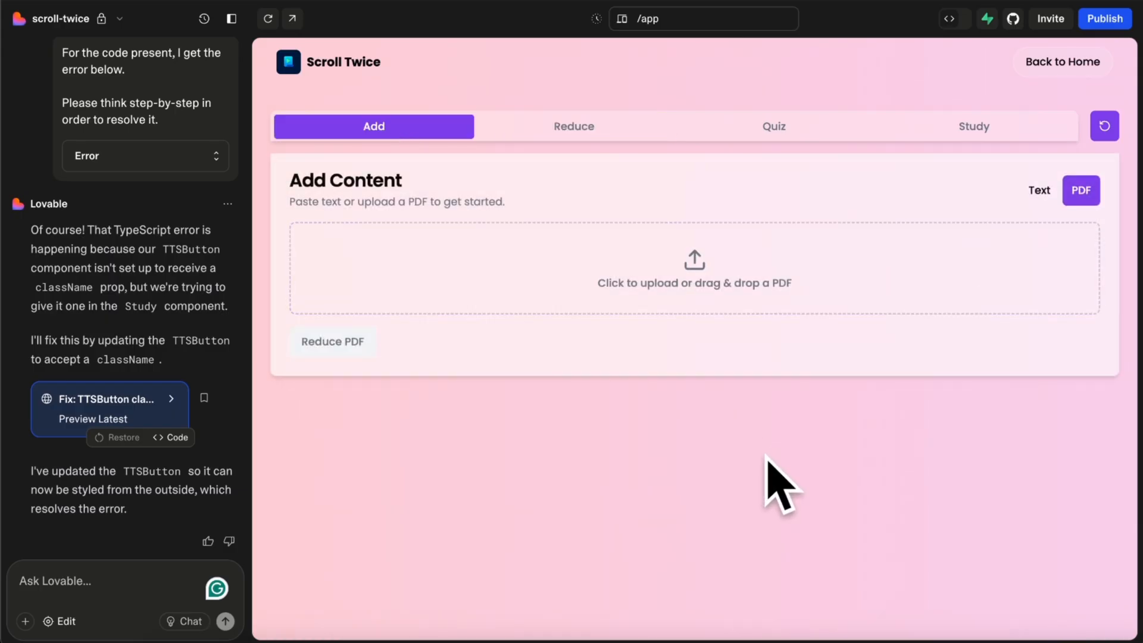